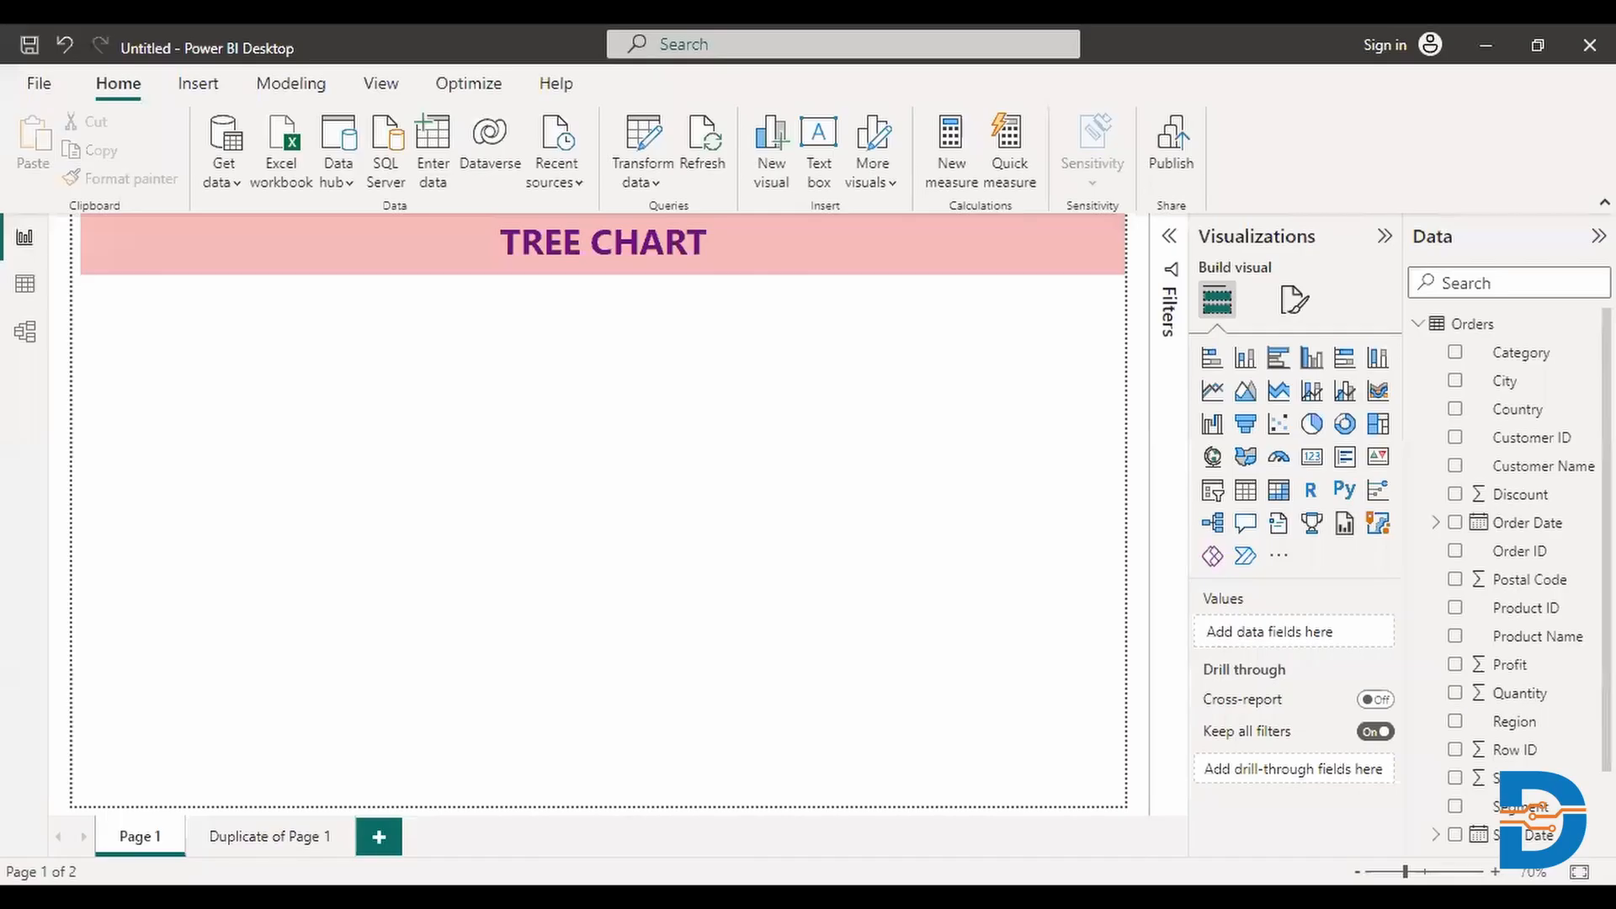
mouse_move(926, 300)
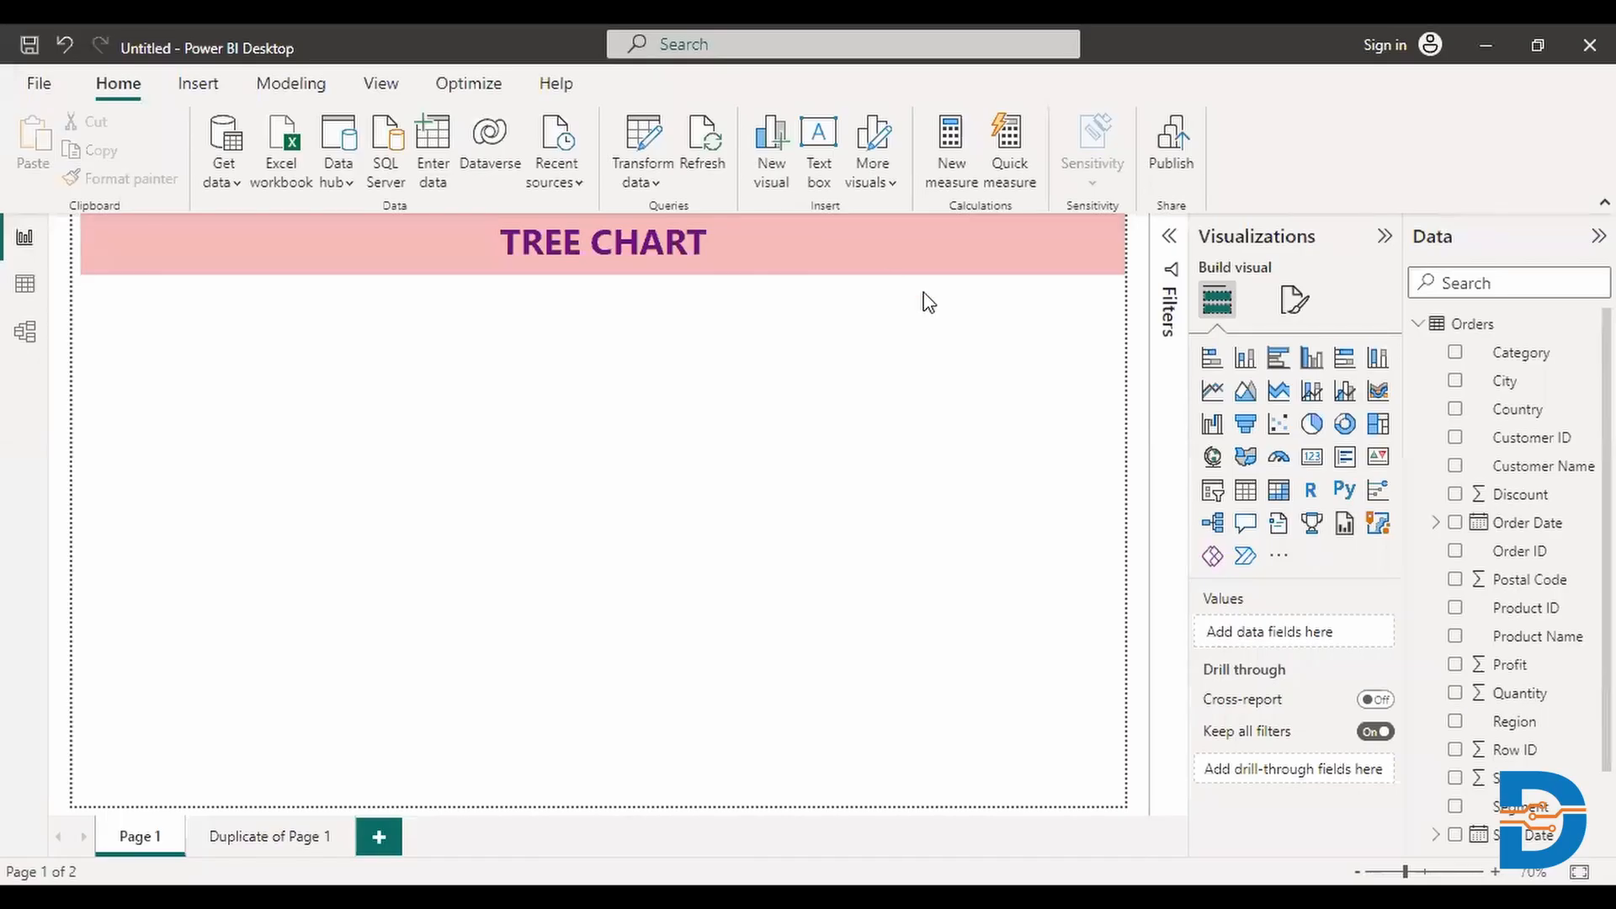
mouse_move(1014, 317)
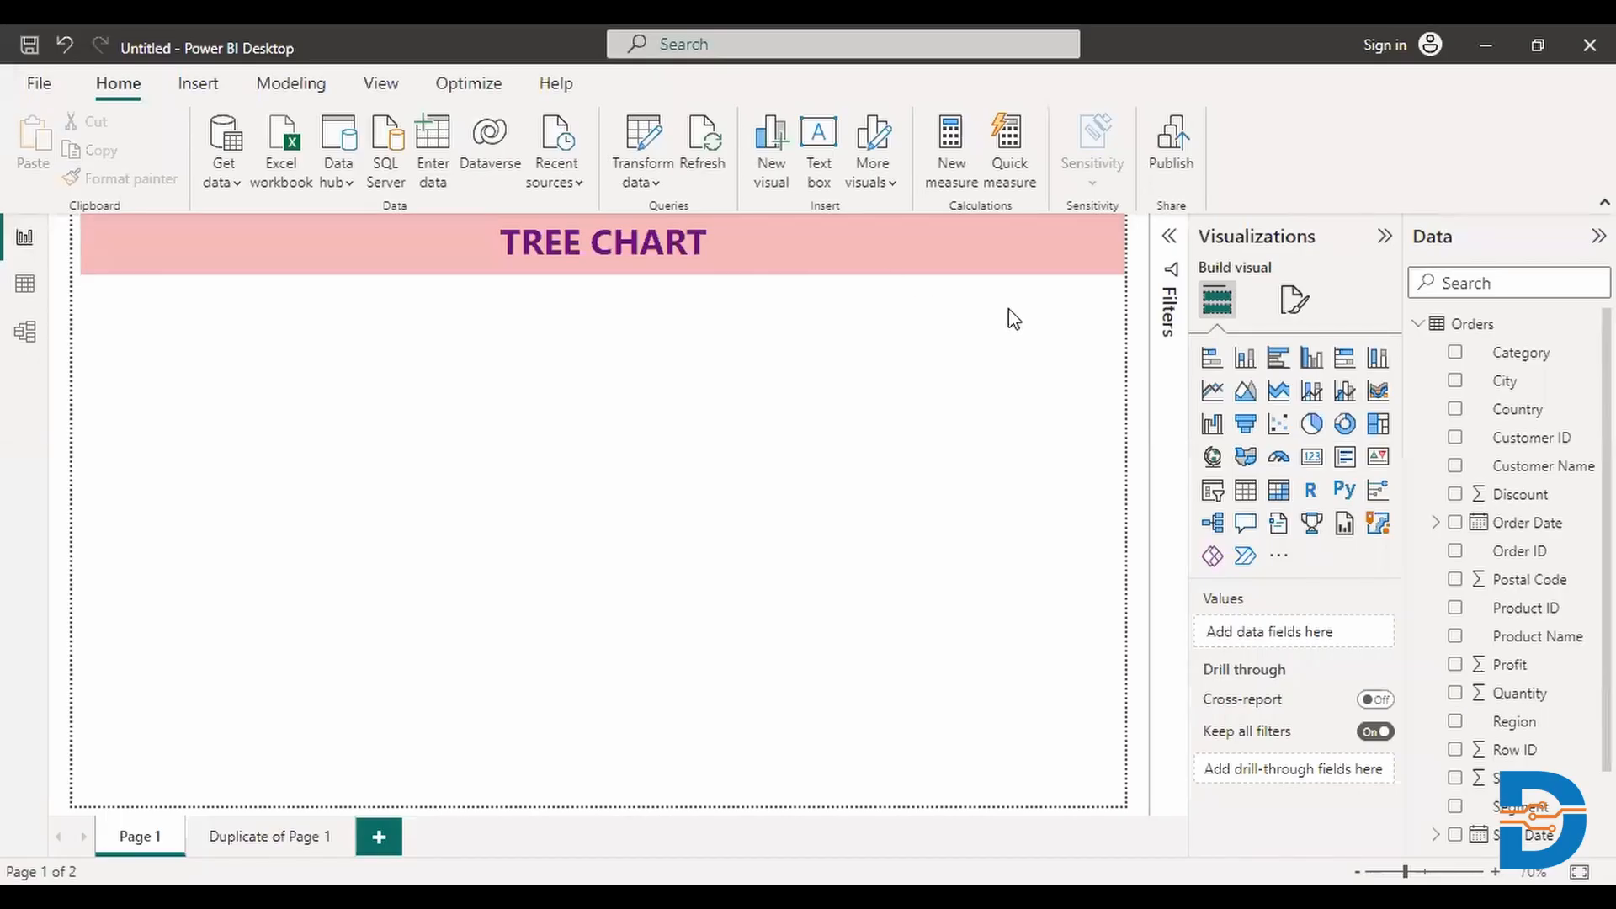
mouse_move(1082, 362)
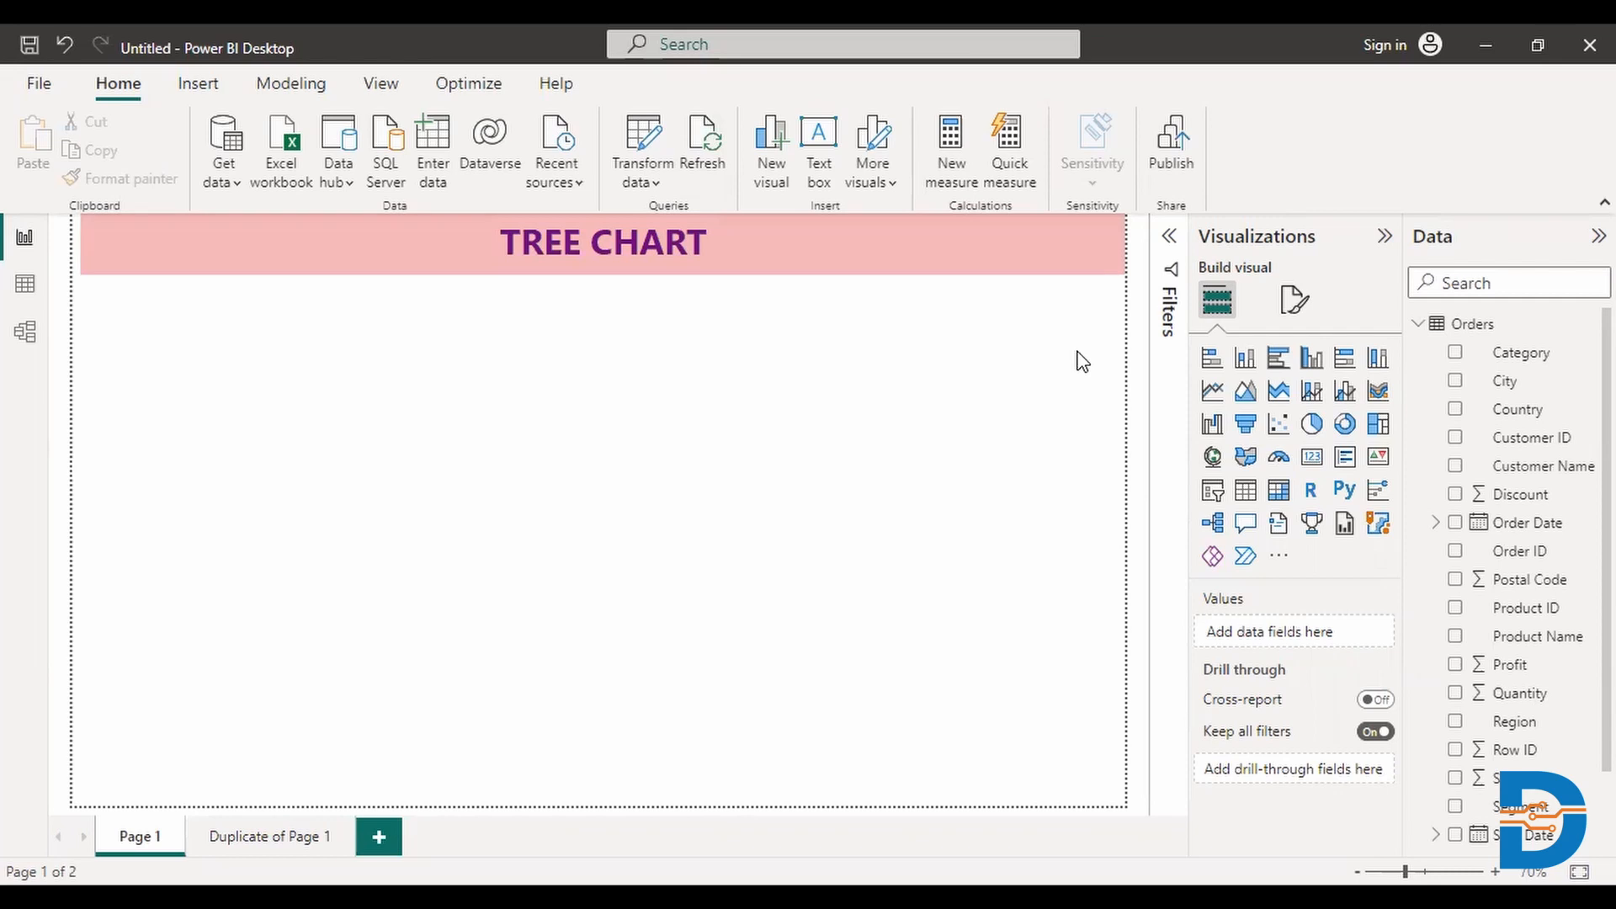
mouse_move(518, 82)
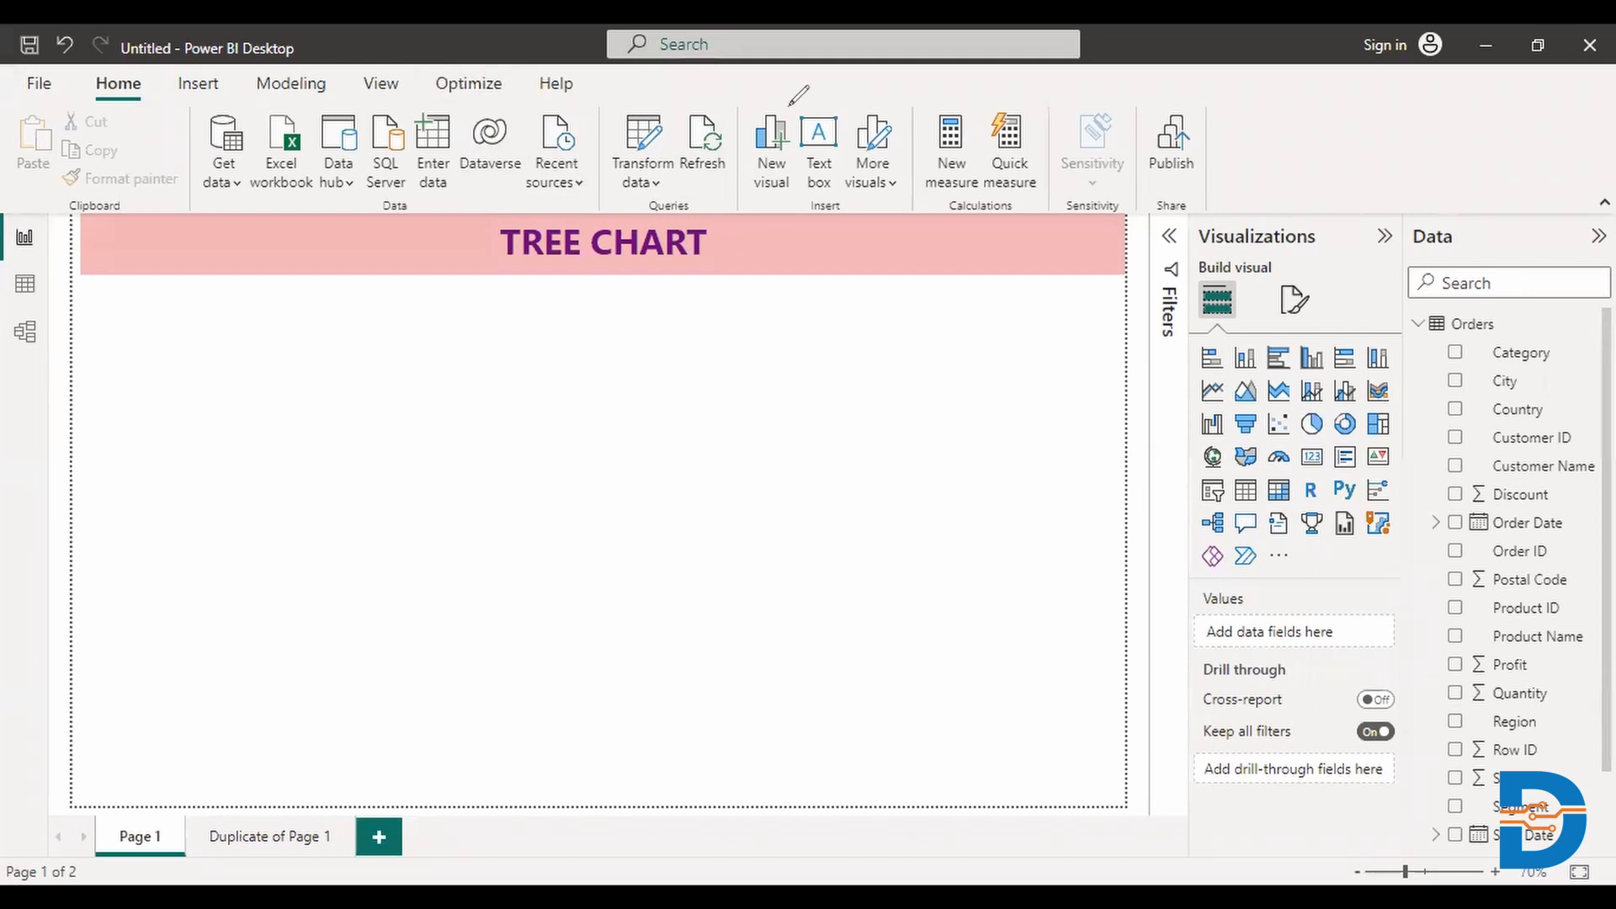
mouse_move(266, 373)
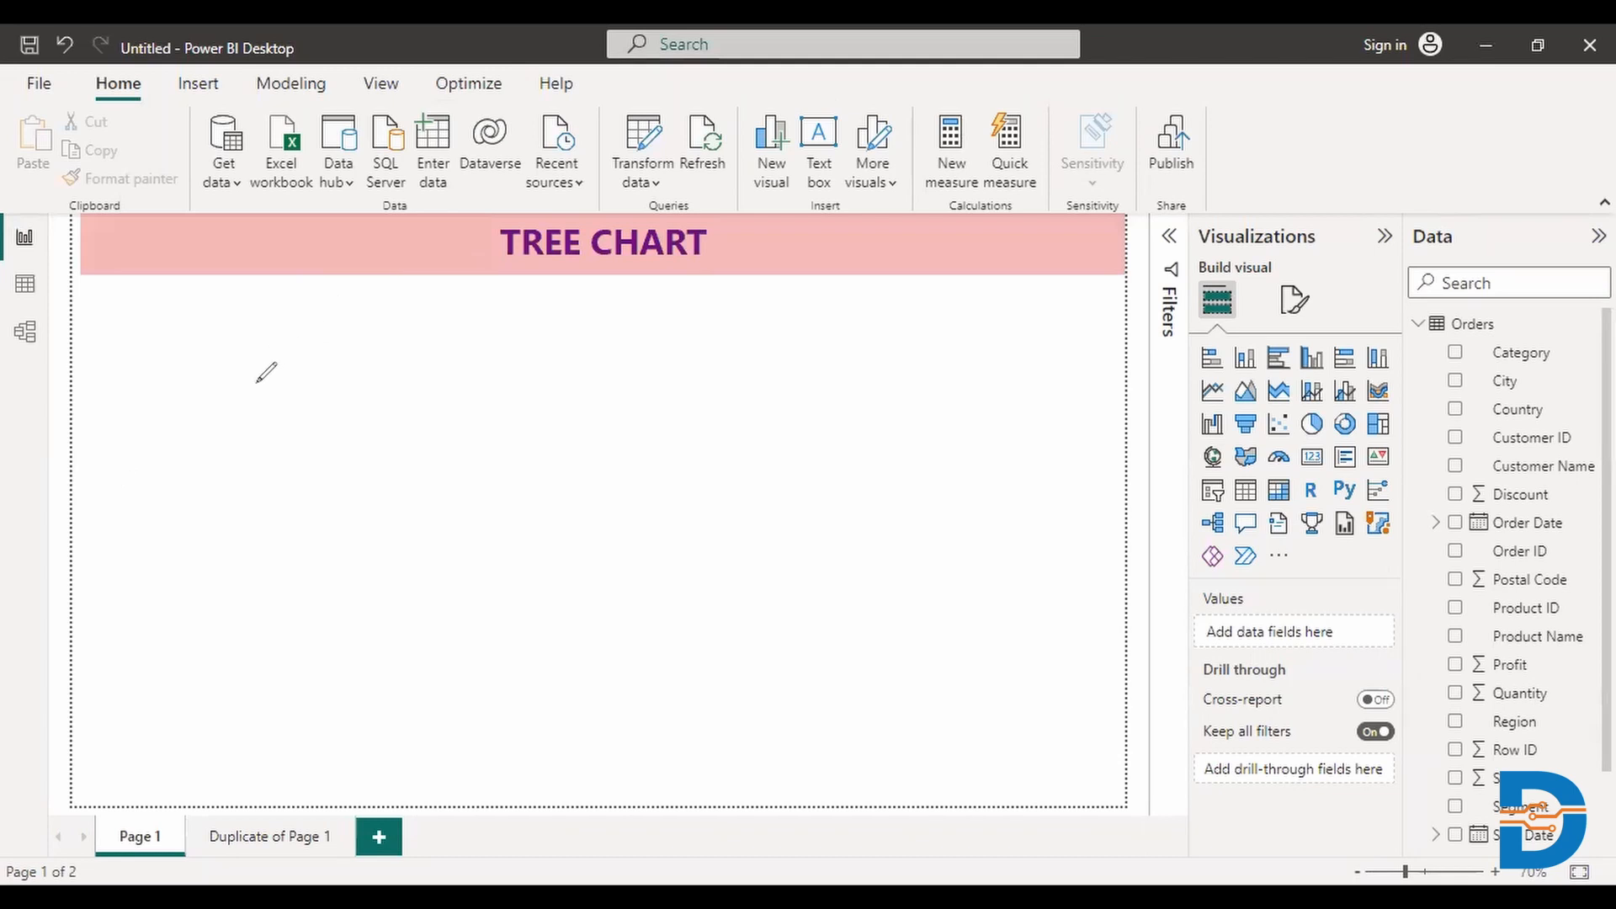
mouse_move(279, 369)
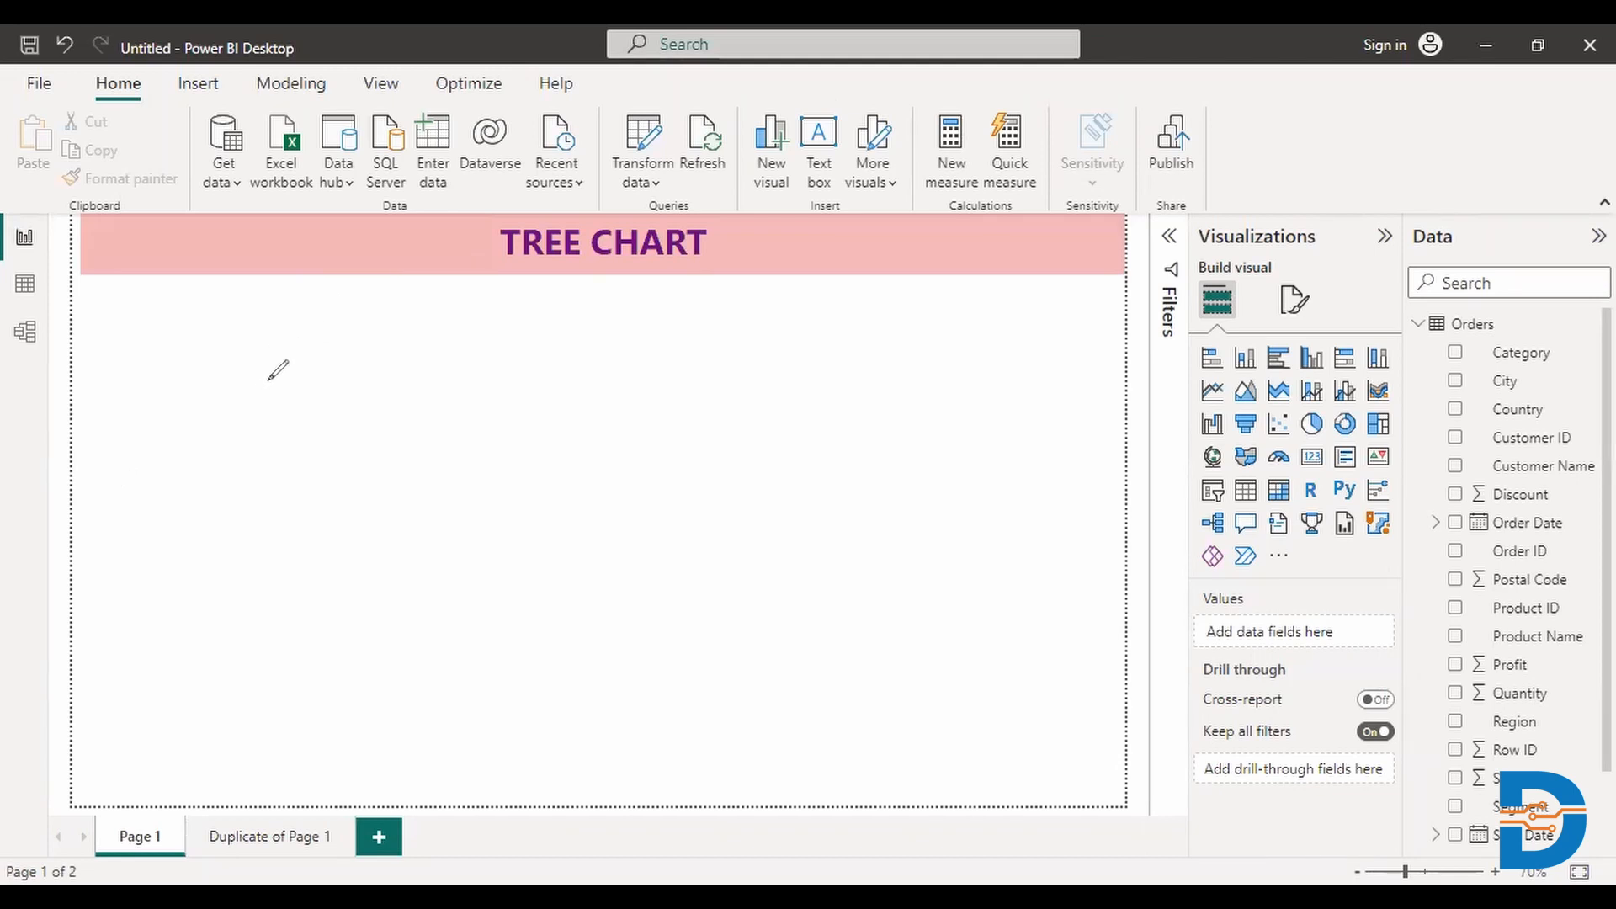
mouse_move(276, 369)
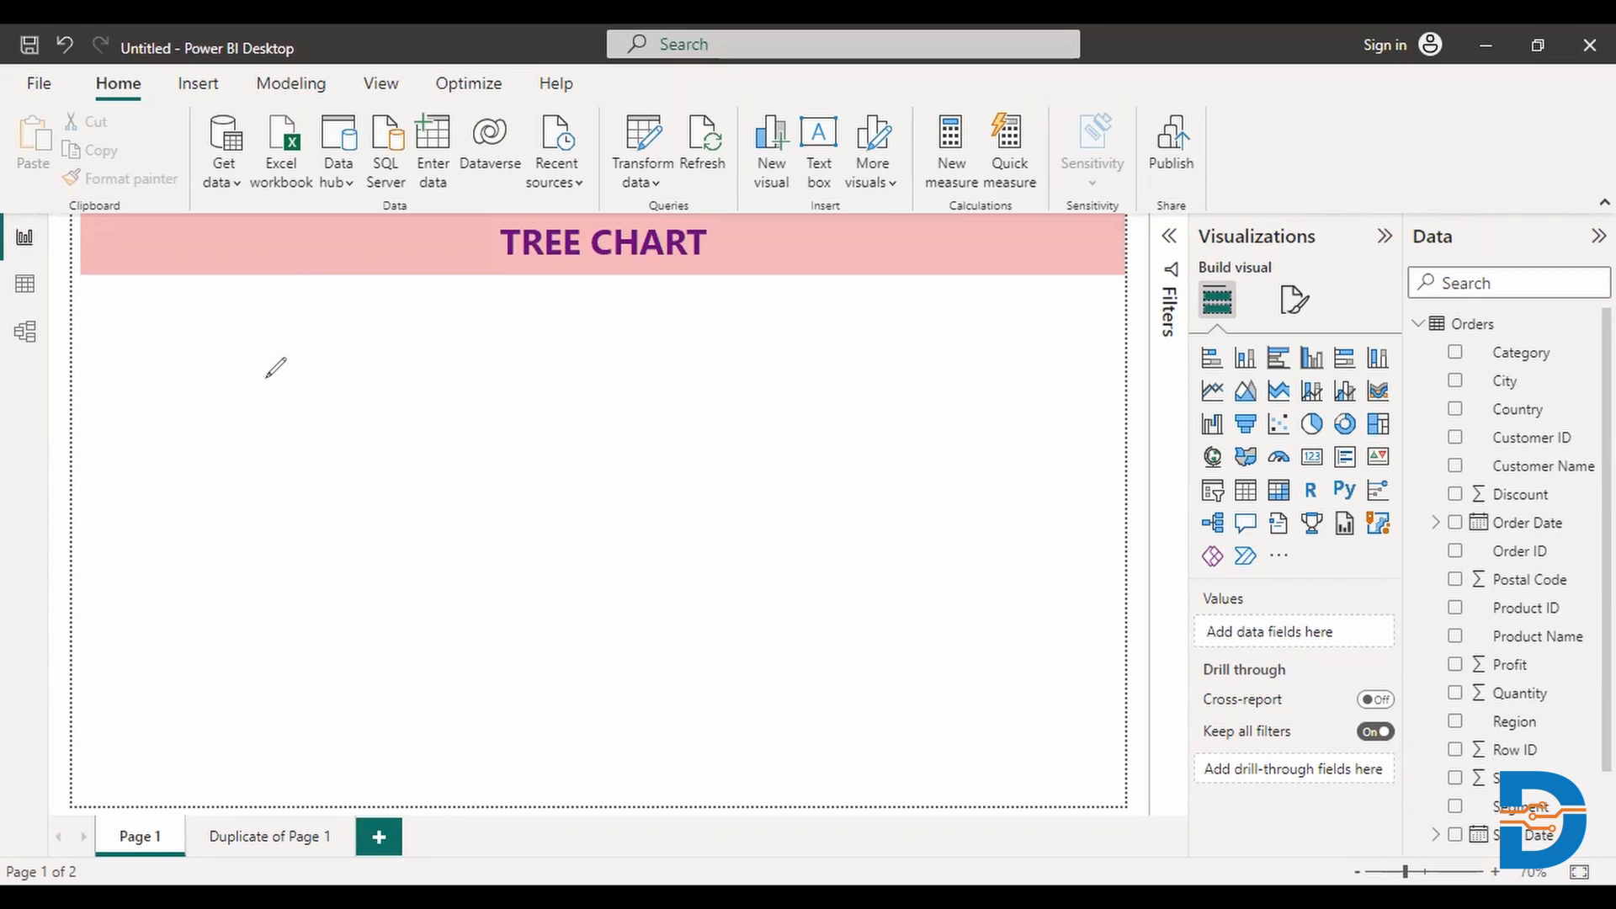
mouse_move(353, 399)
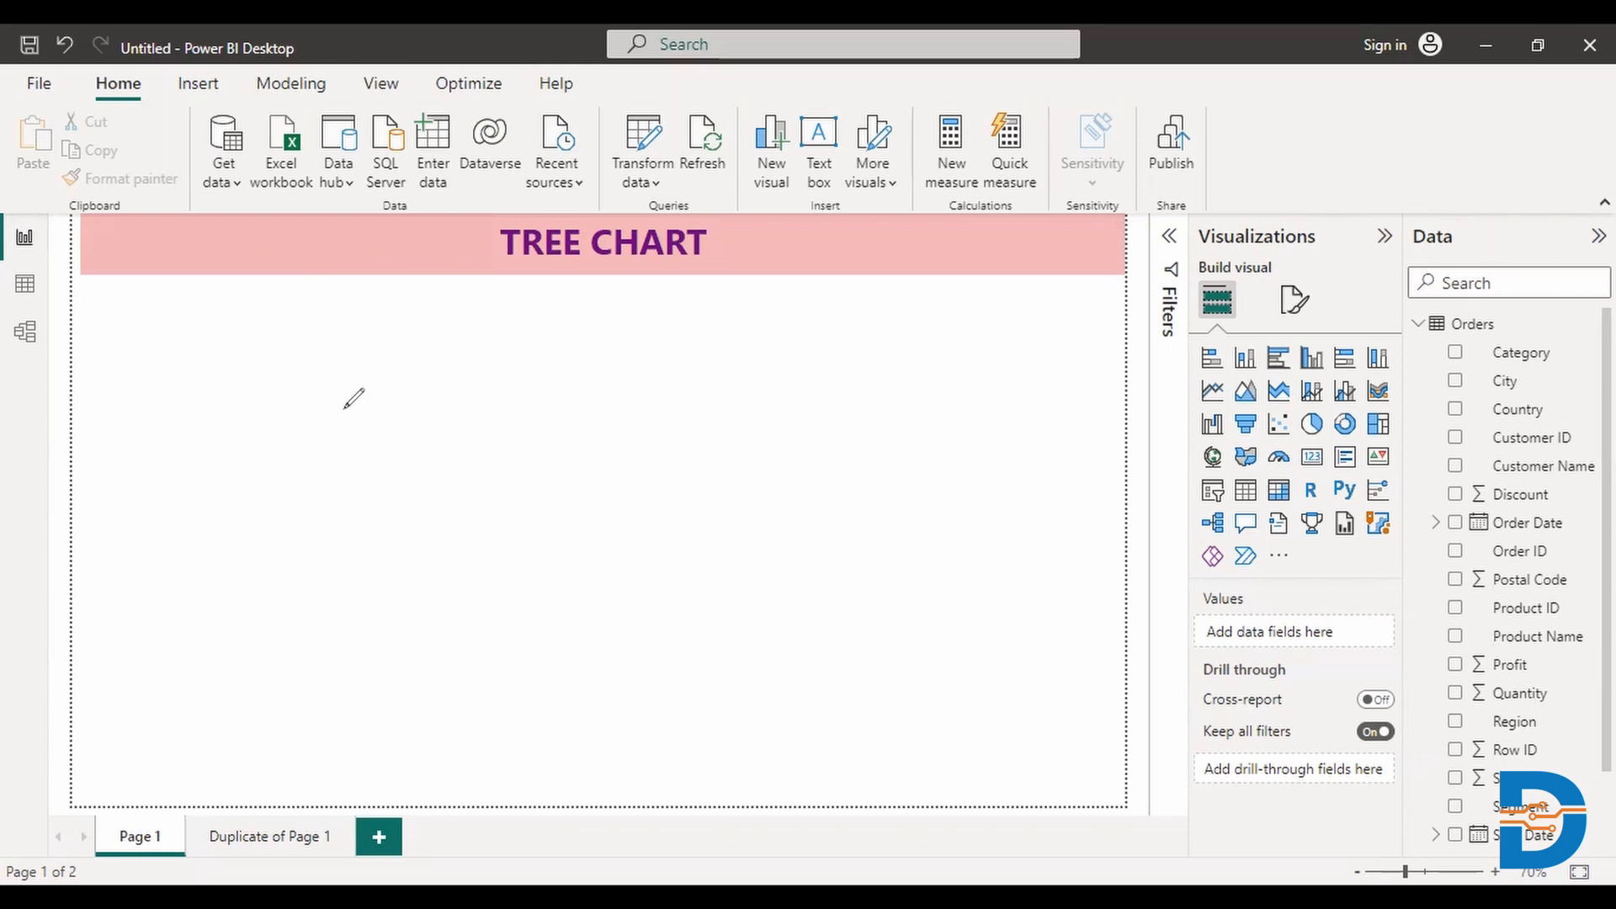
mouse_move(601, 286)
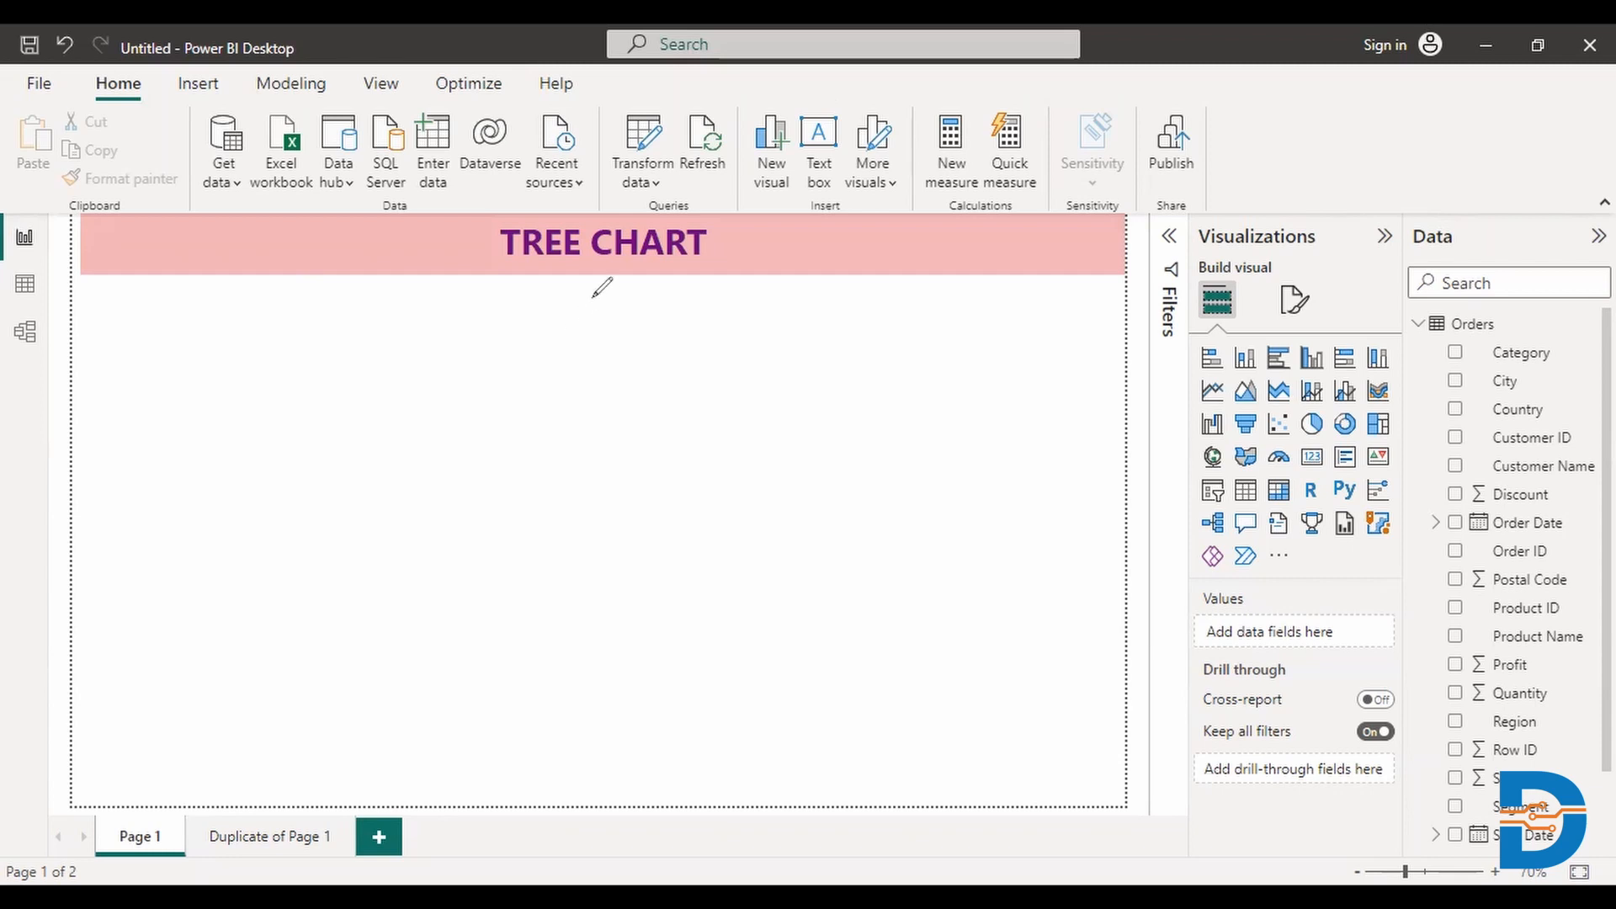
mouse_move(873, 361)
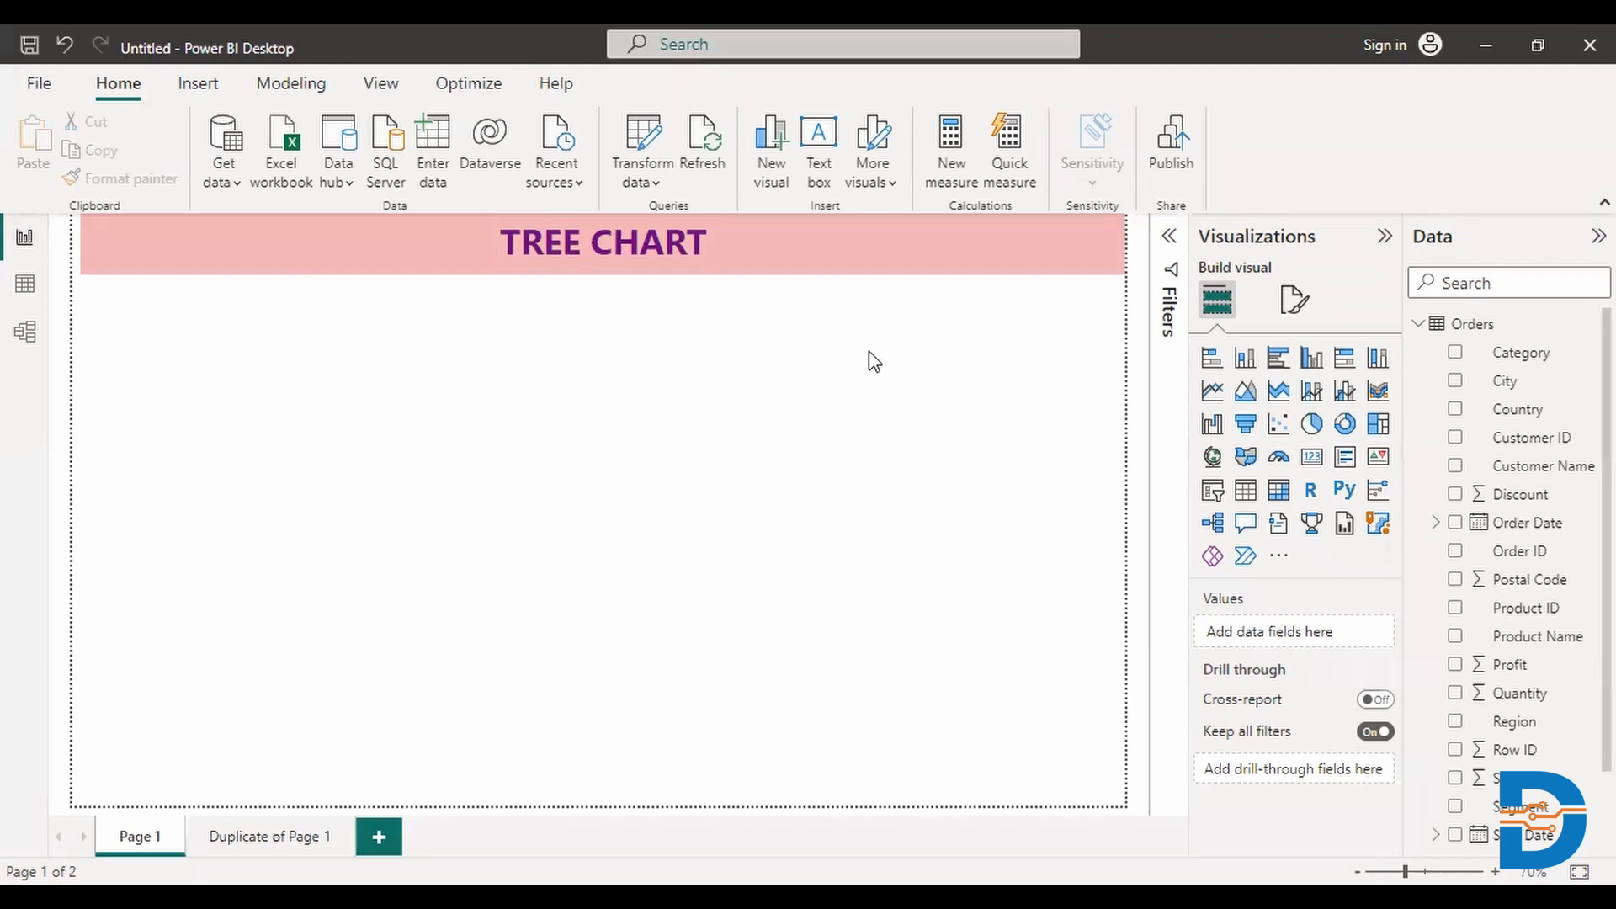
mouse_move(824, 382)
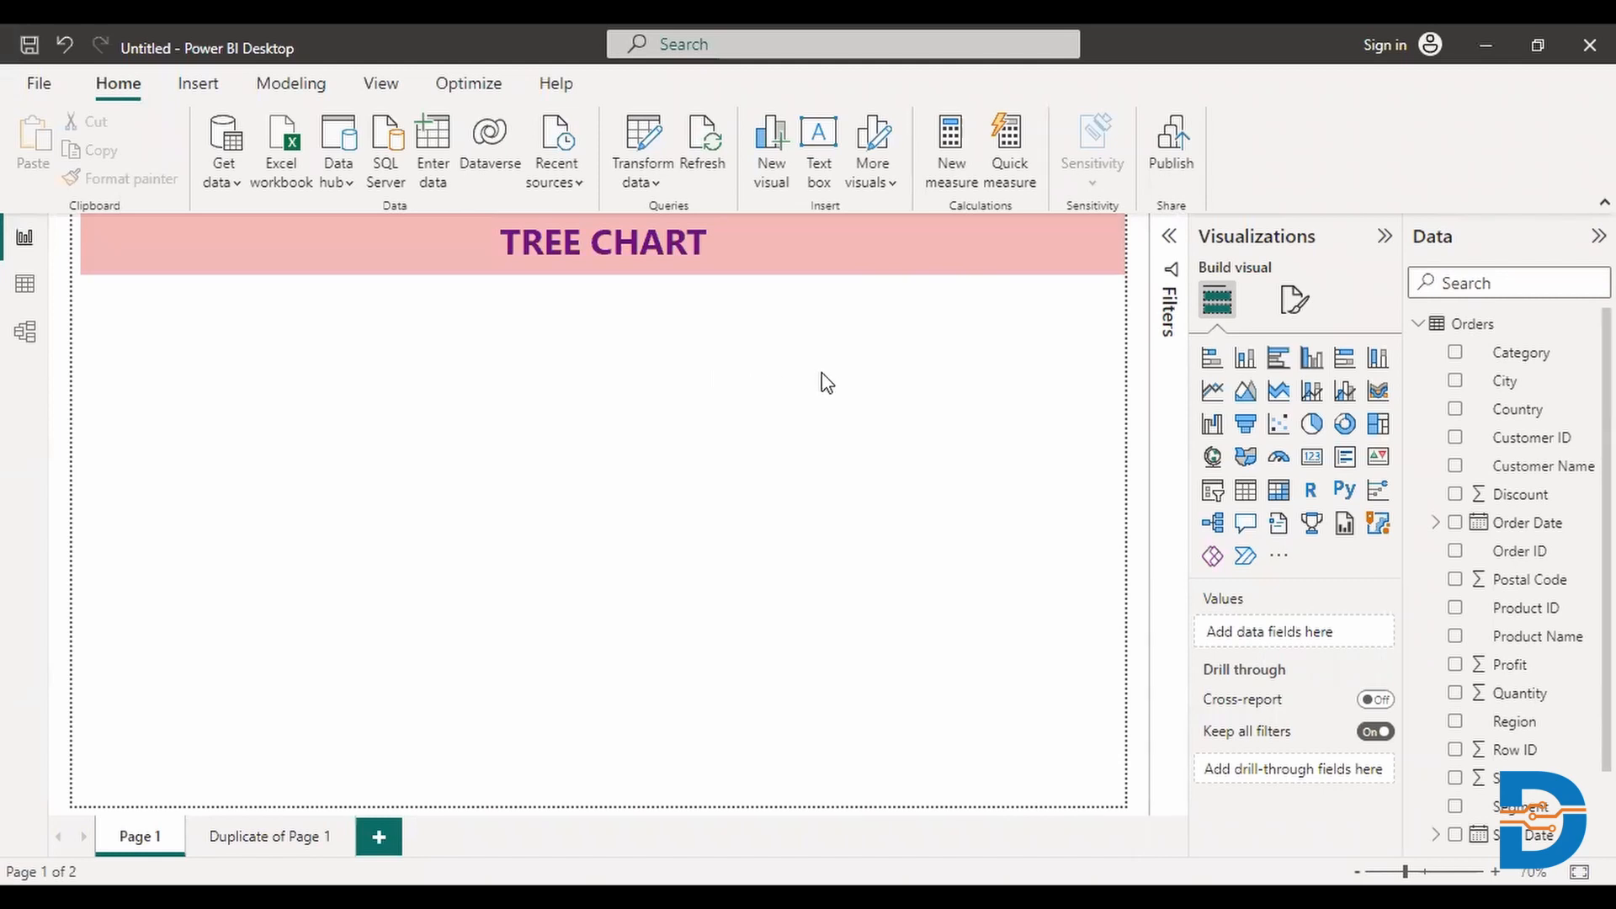
mouse_move(735, 357)
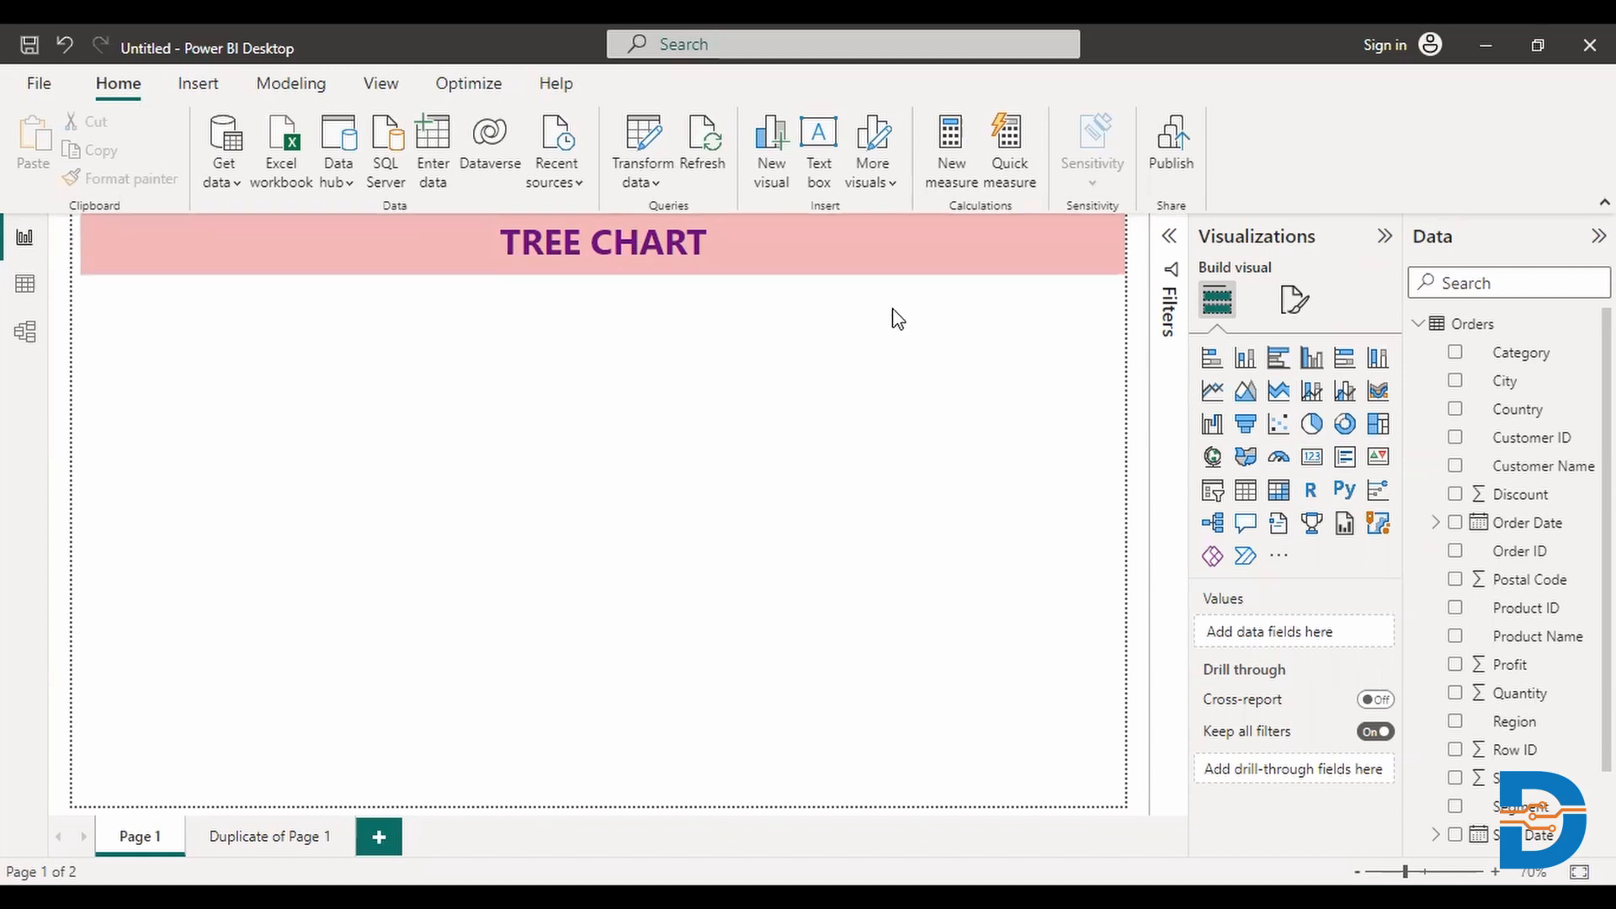
mouse_move(1110, 376)
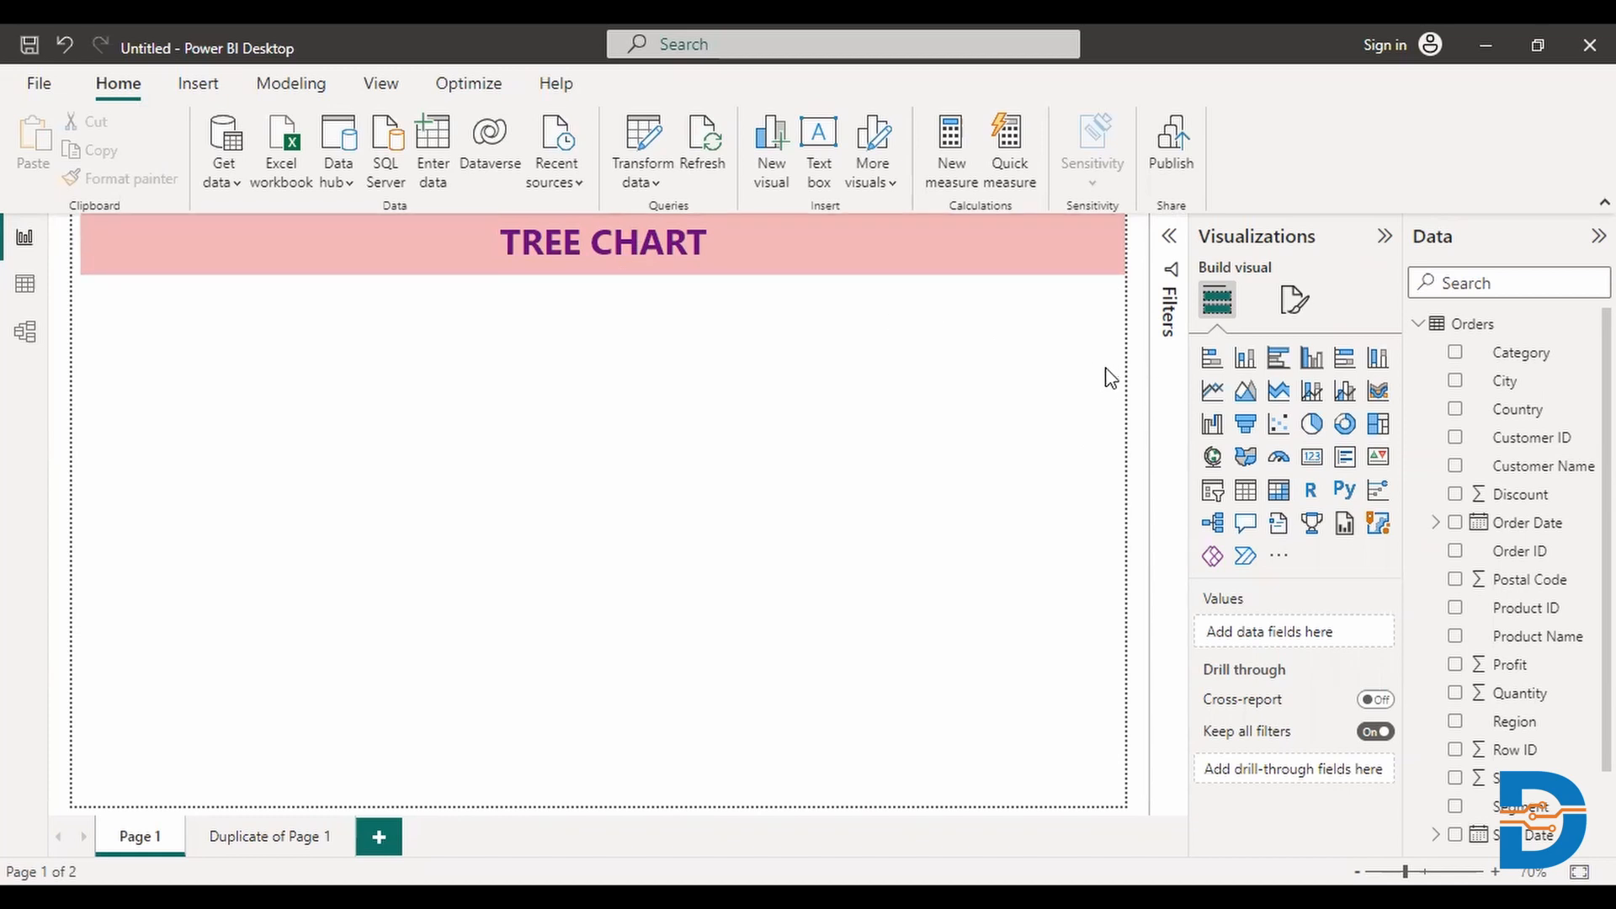
mouse_move(1276, 451)
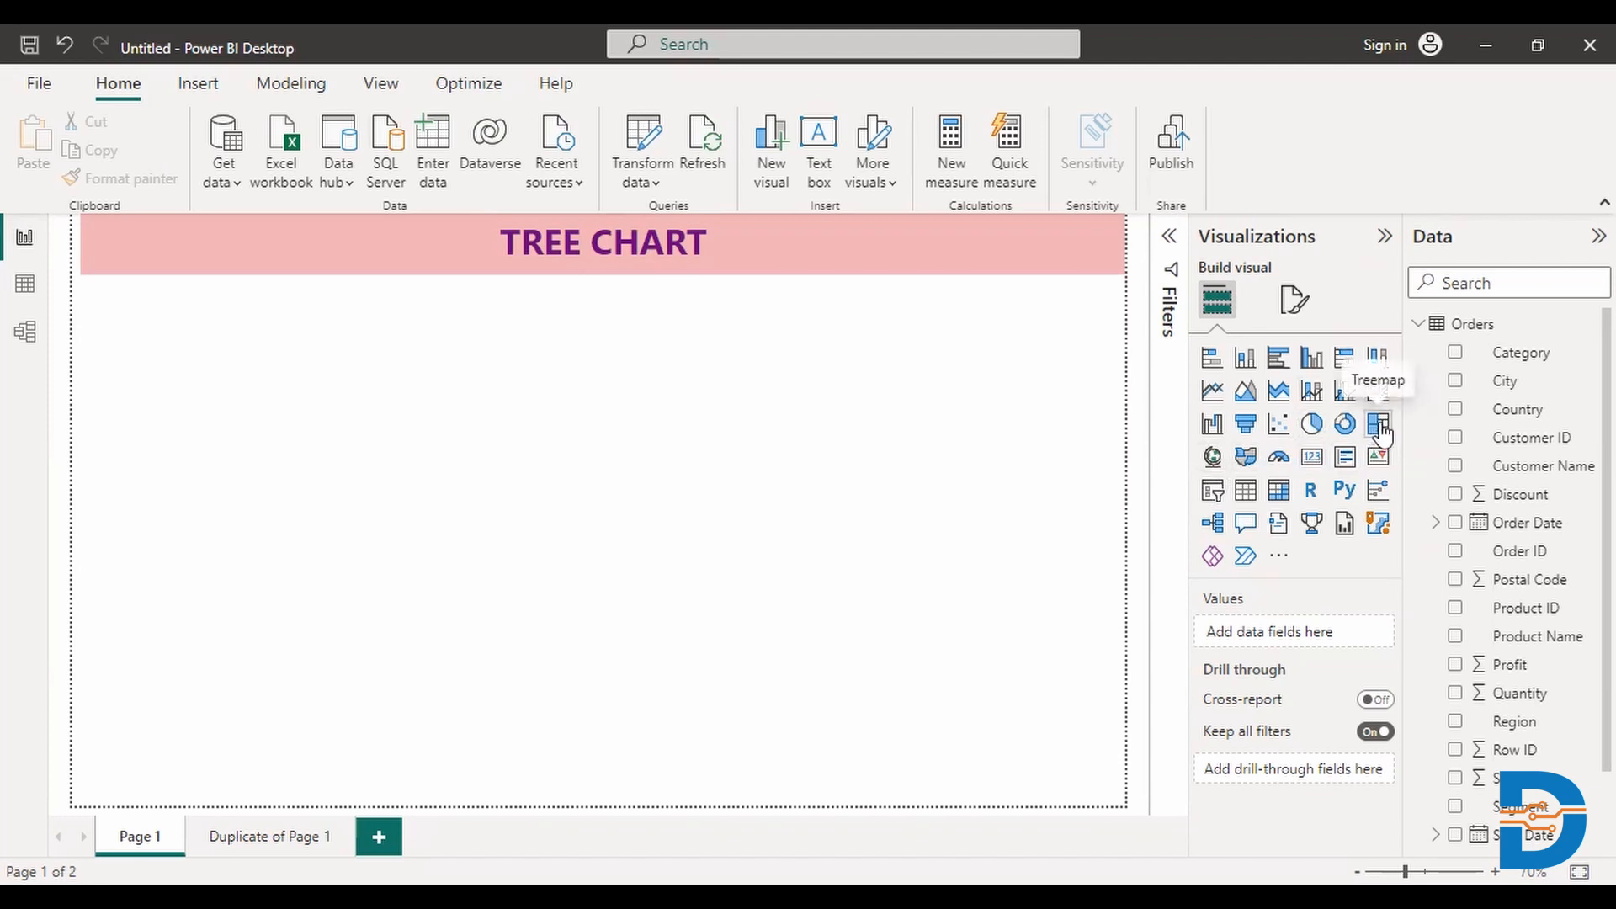
Step: Add a treemap visual to Page 1 with Sub-Category as its category
click(1377, 423)
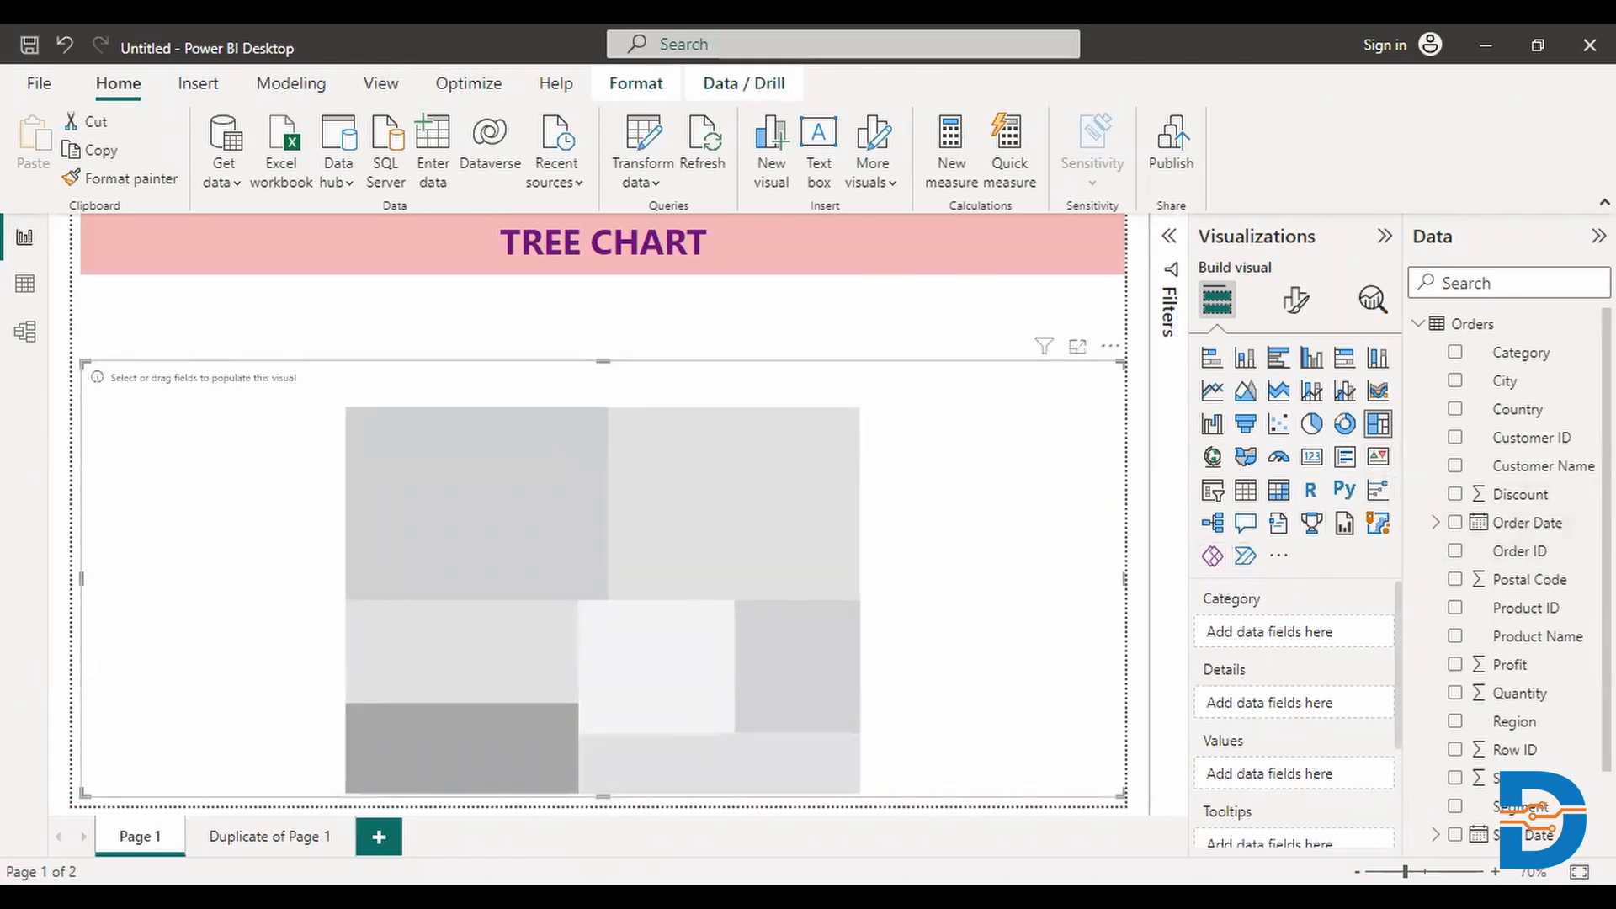
scroll(down, 3)
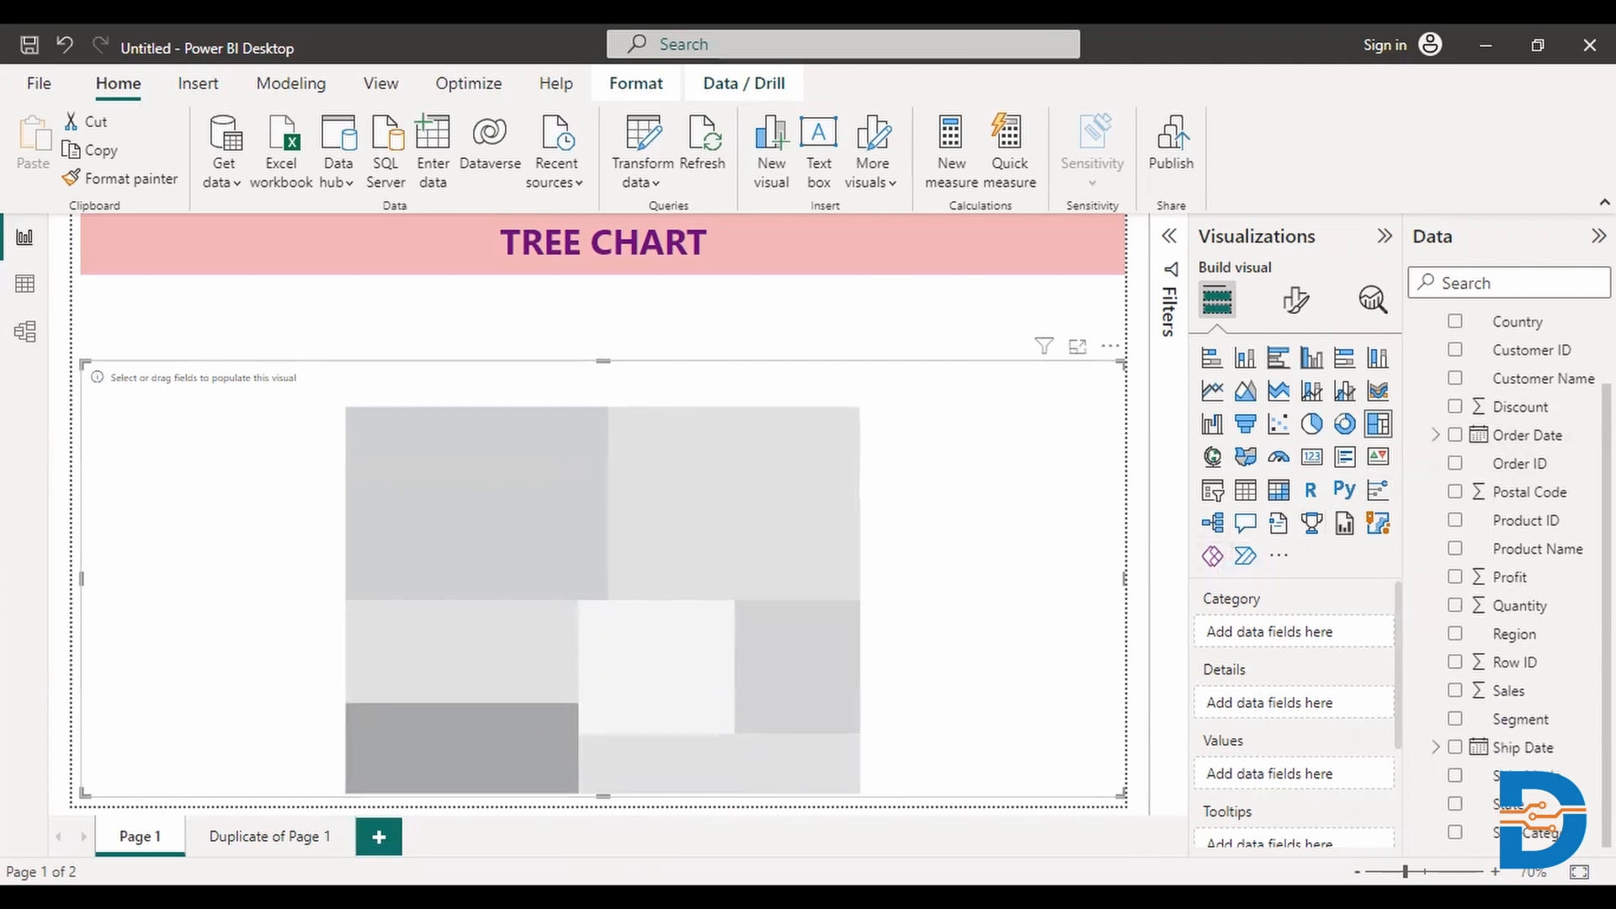
click(1455, 832)
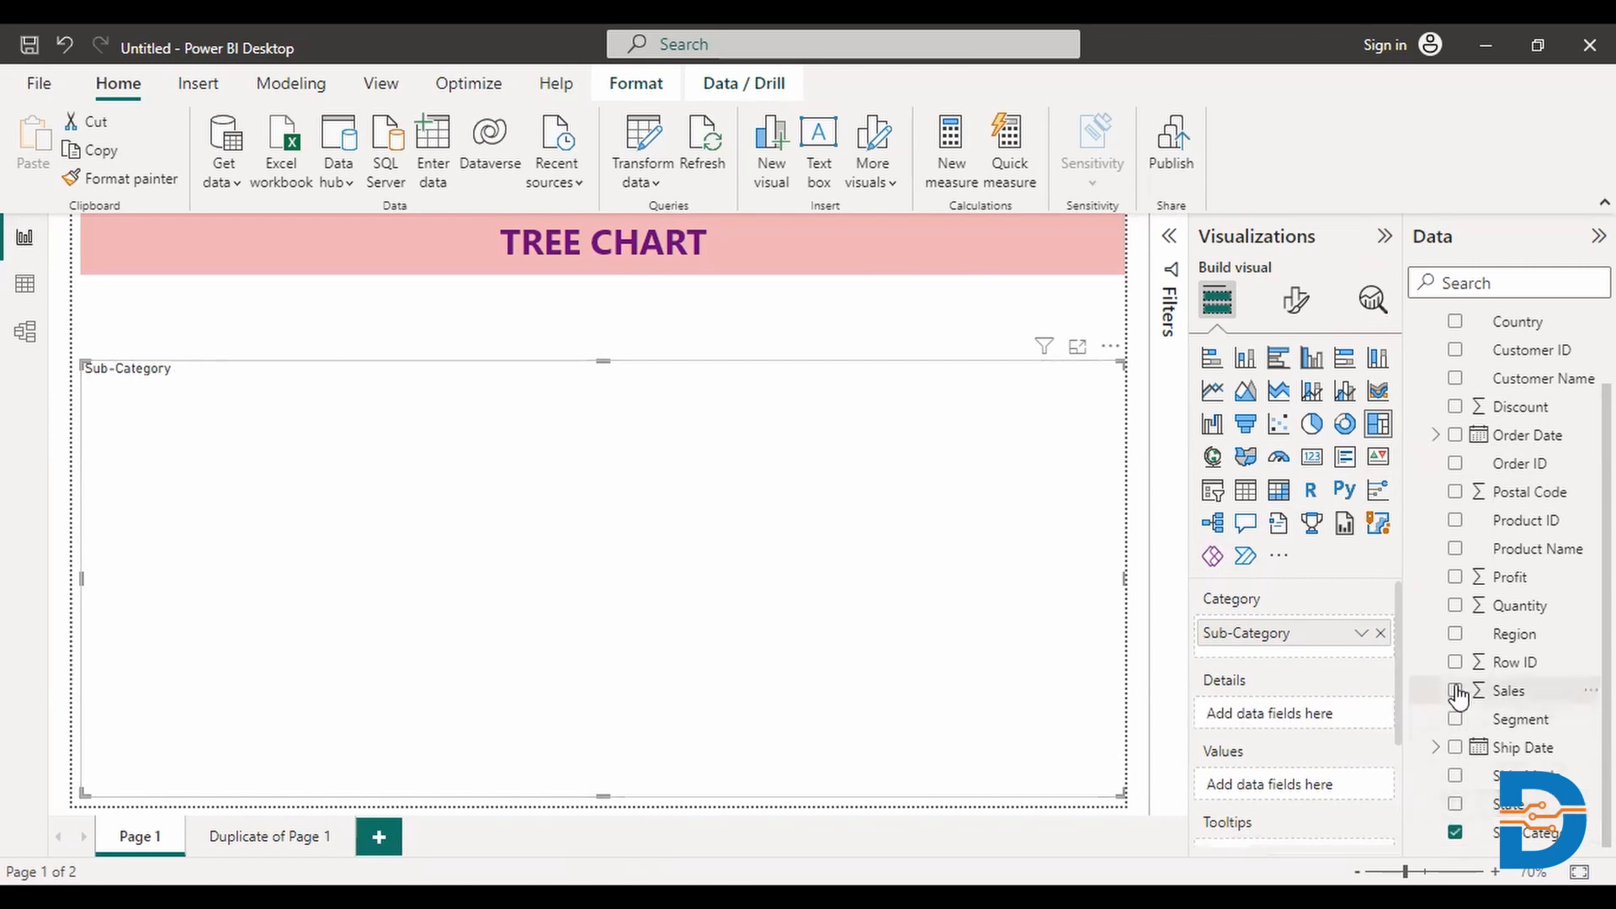
Step: Add Sales to the treemap so blocks are sized by Sum of Sales
click(1455, 690)
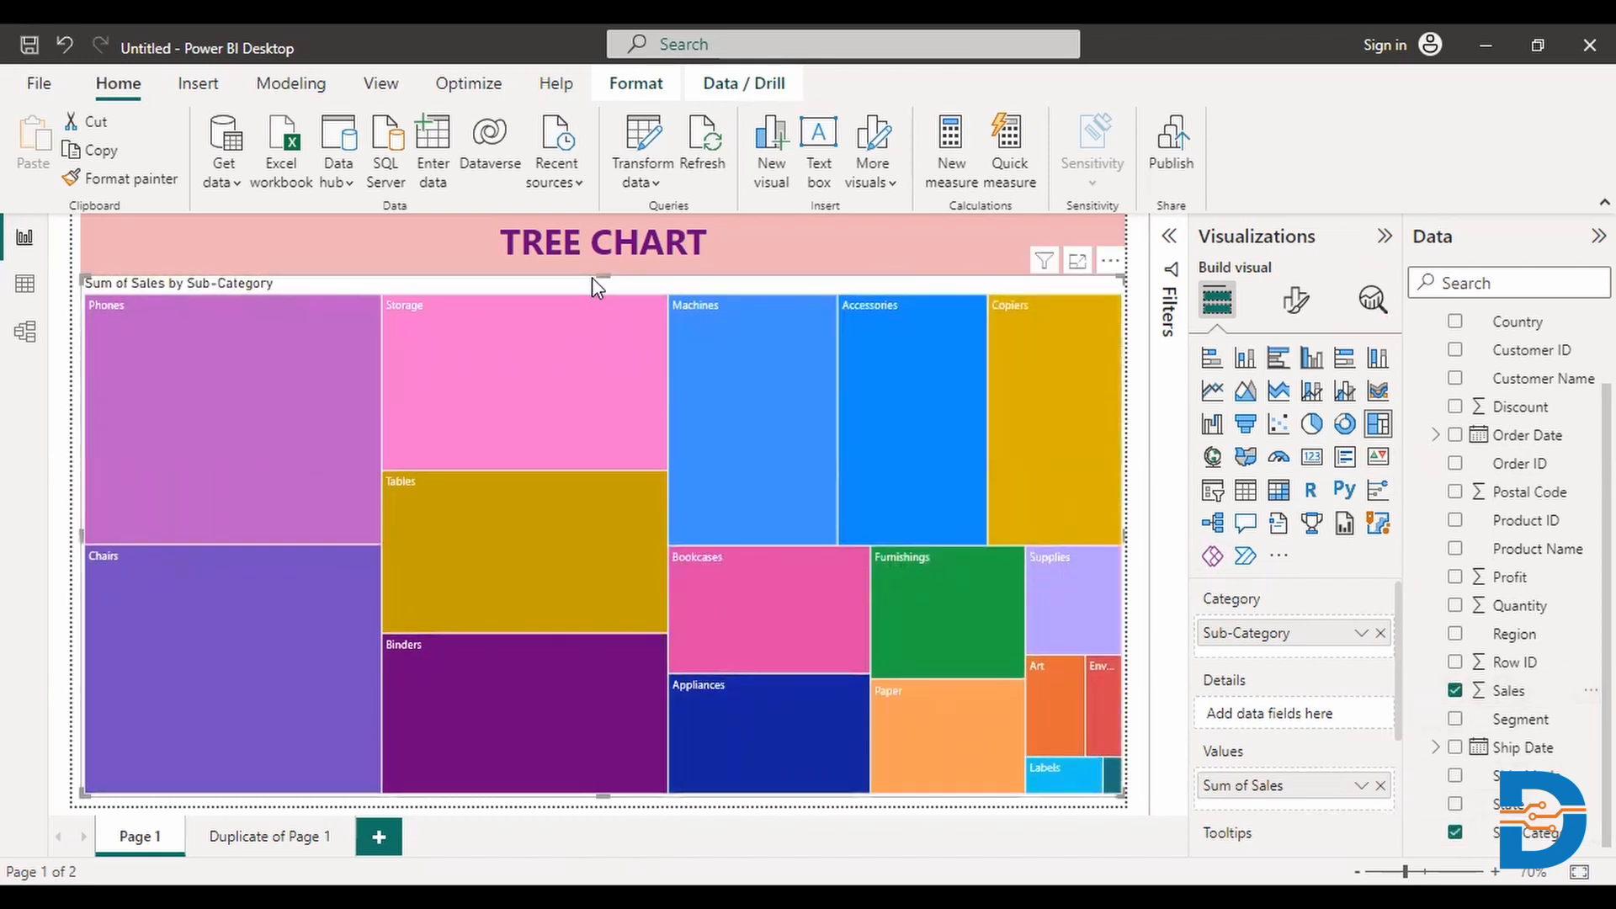
mouse_move(350, 390)
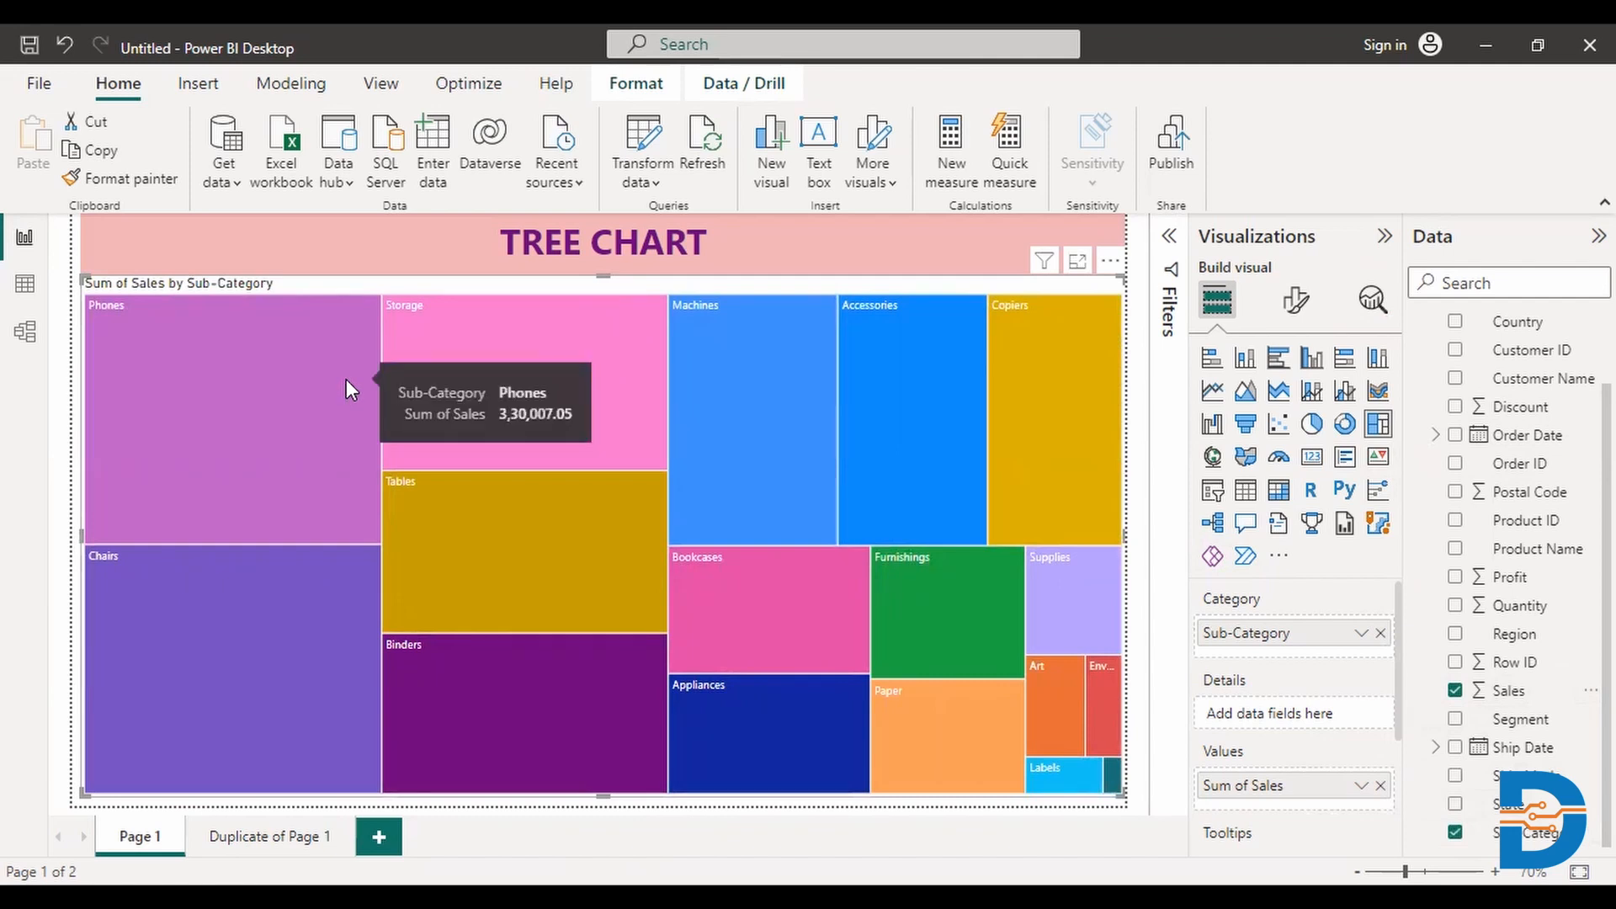
mouse_move(239, 423)
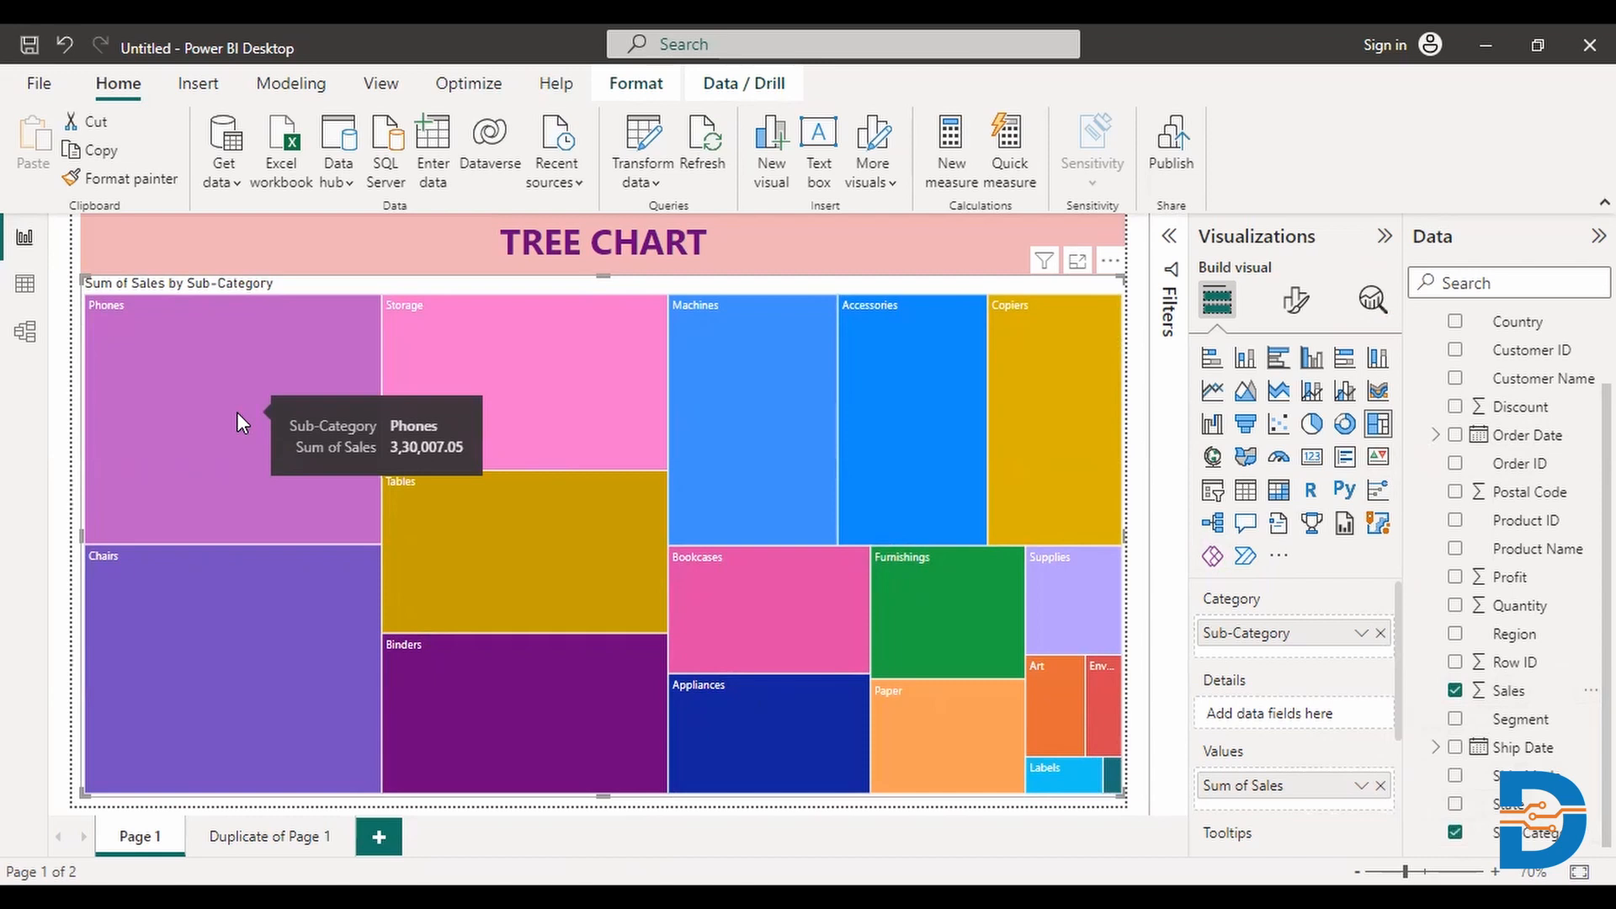
mouse_move(1120, 790)
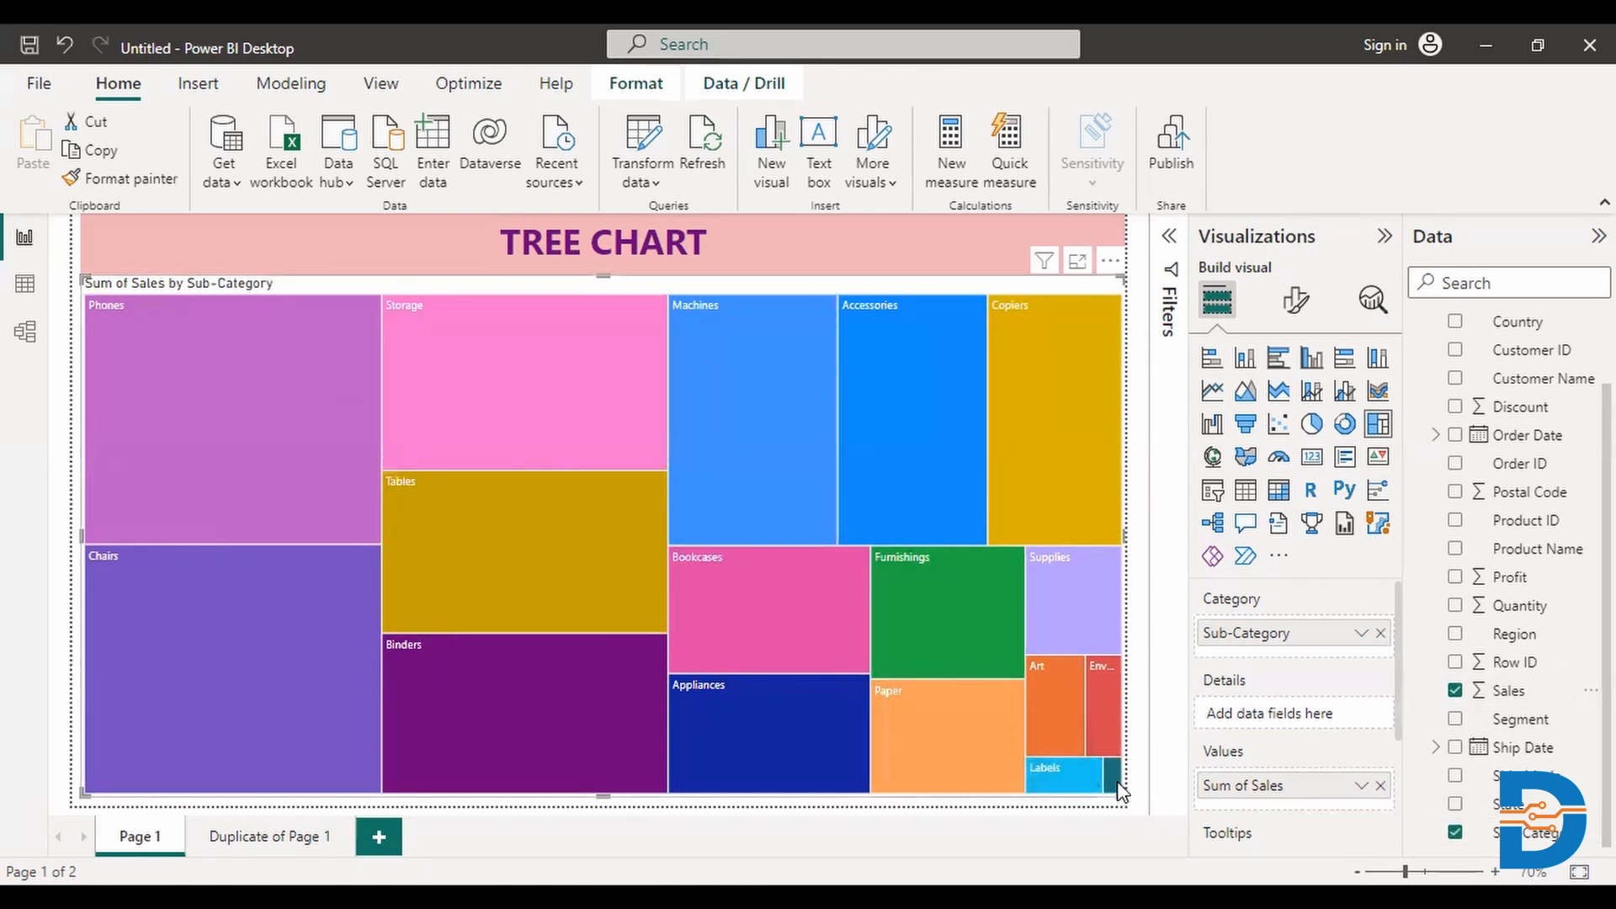
mouse_move(1071, 768)
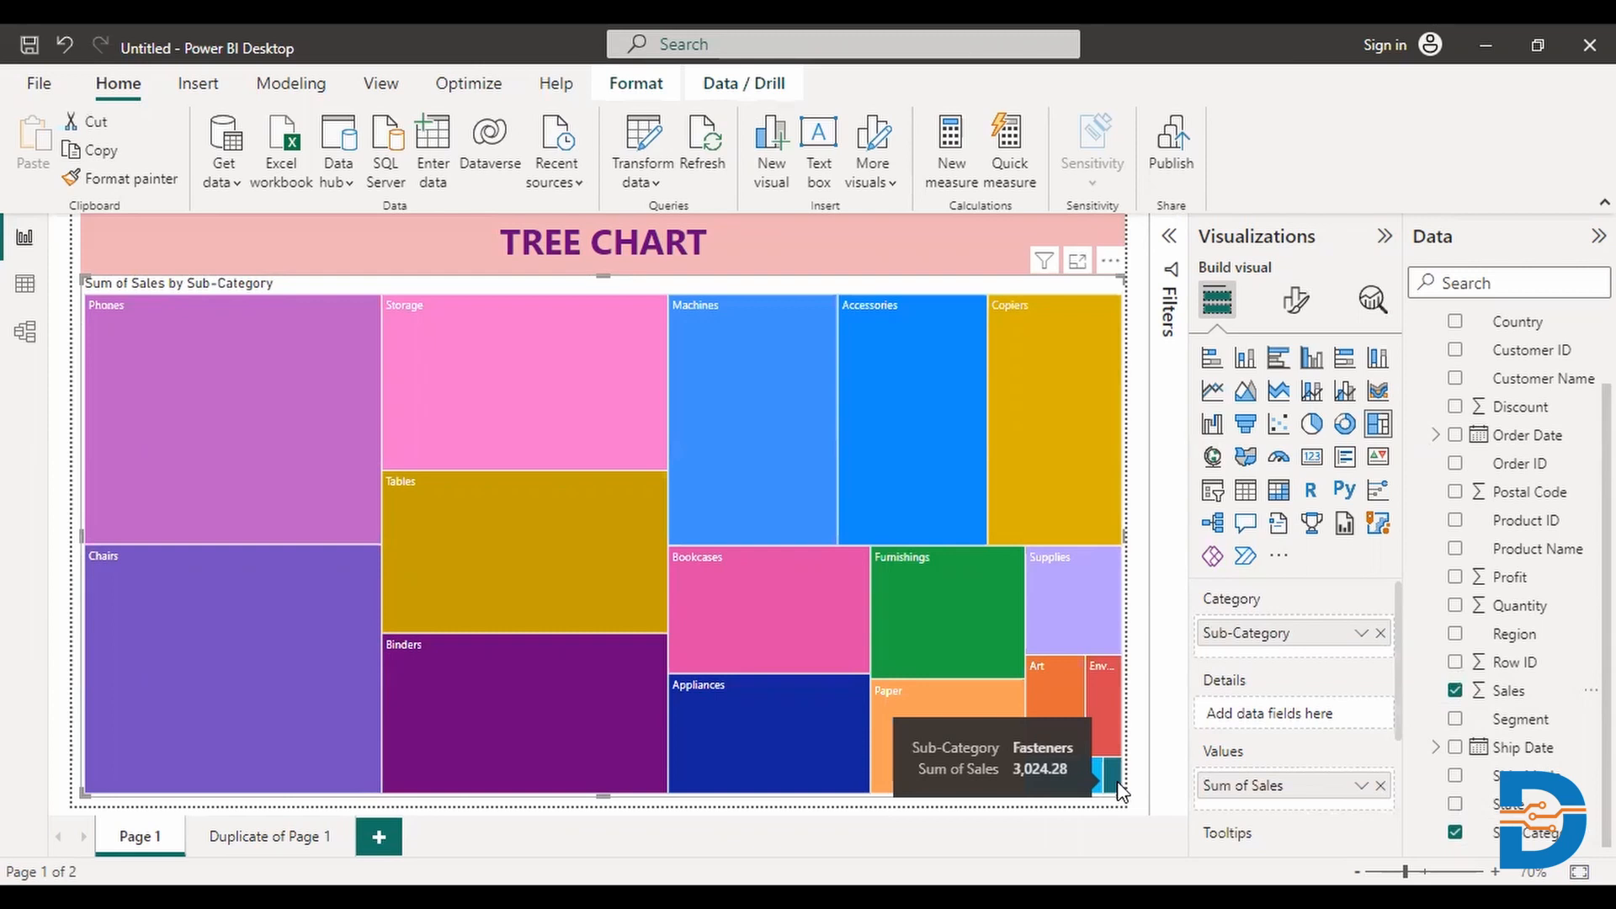
mouse_move(1472, 373)
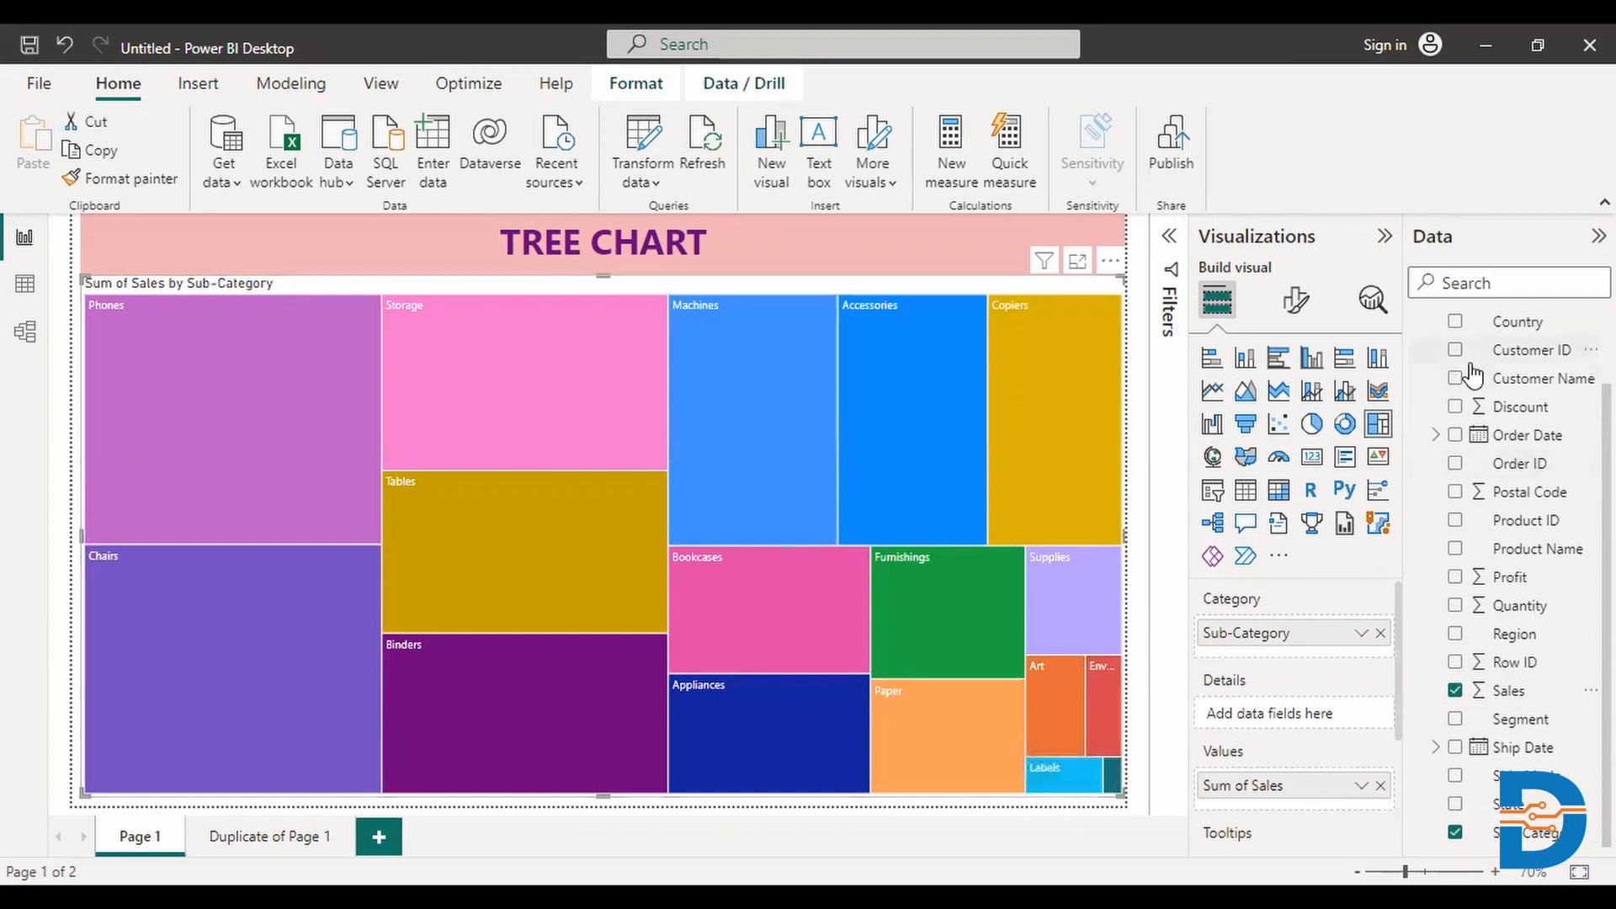
mouse_move(1294, 300)
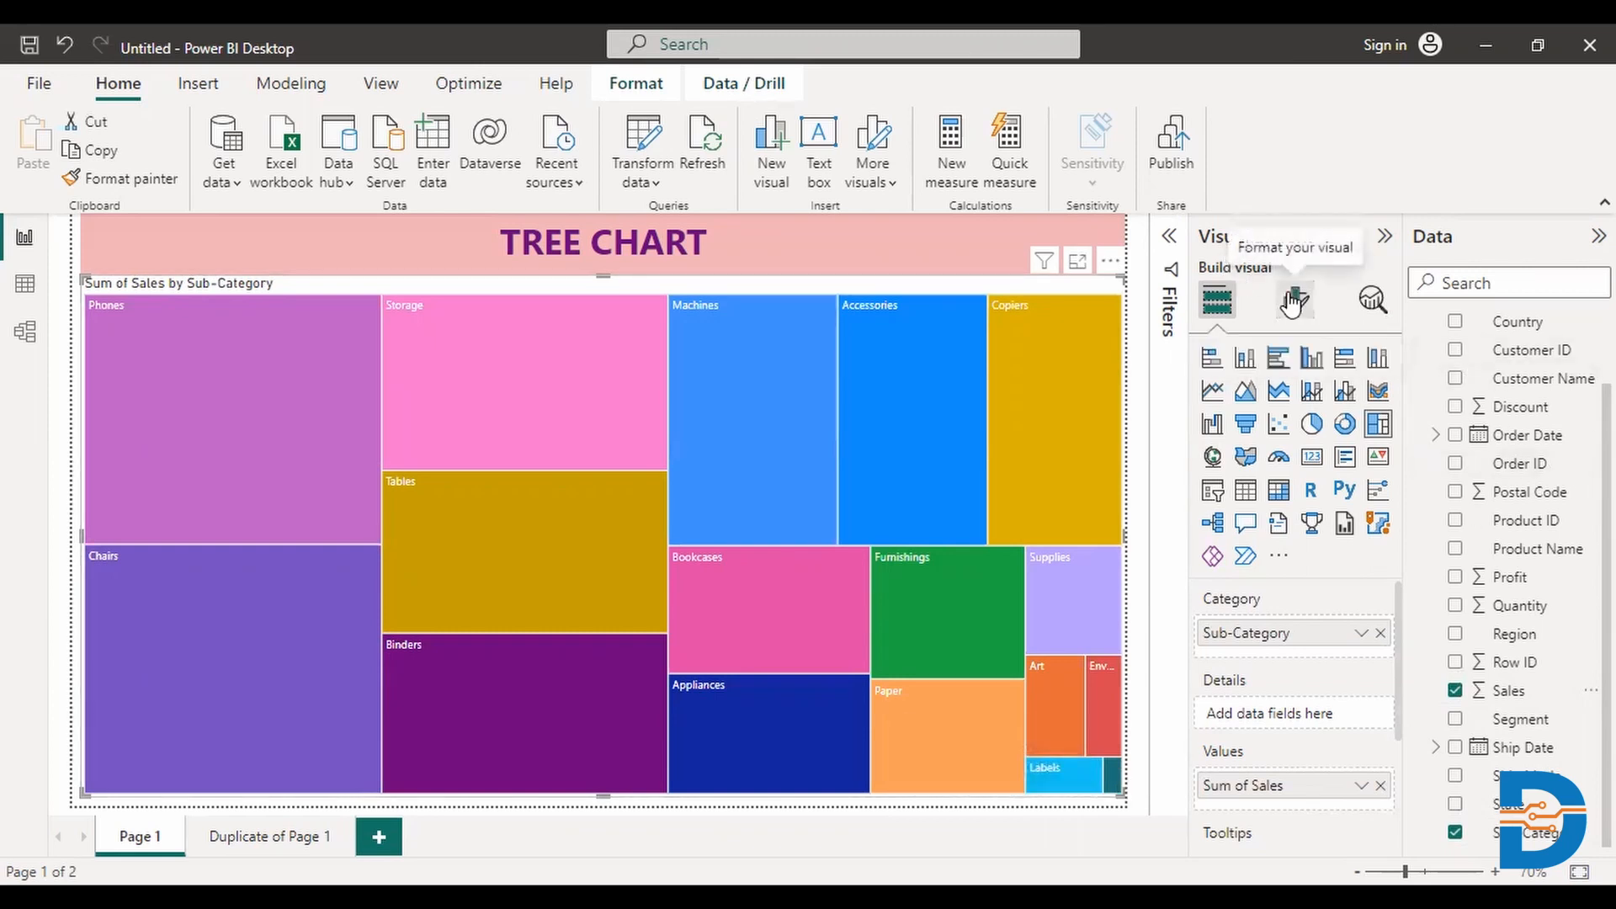
Step: Turn on data labels for the treemap in its format options
click(1295, 300)
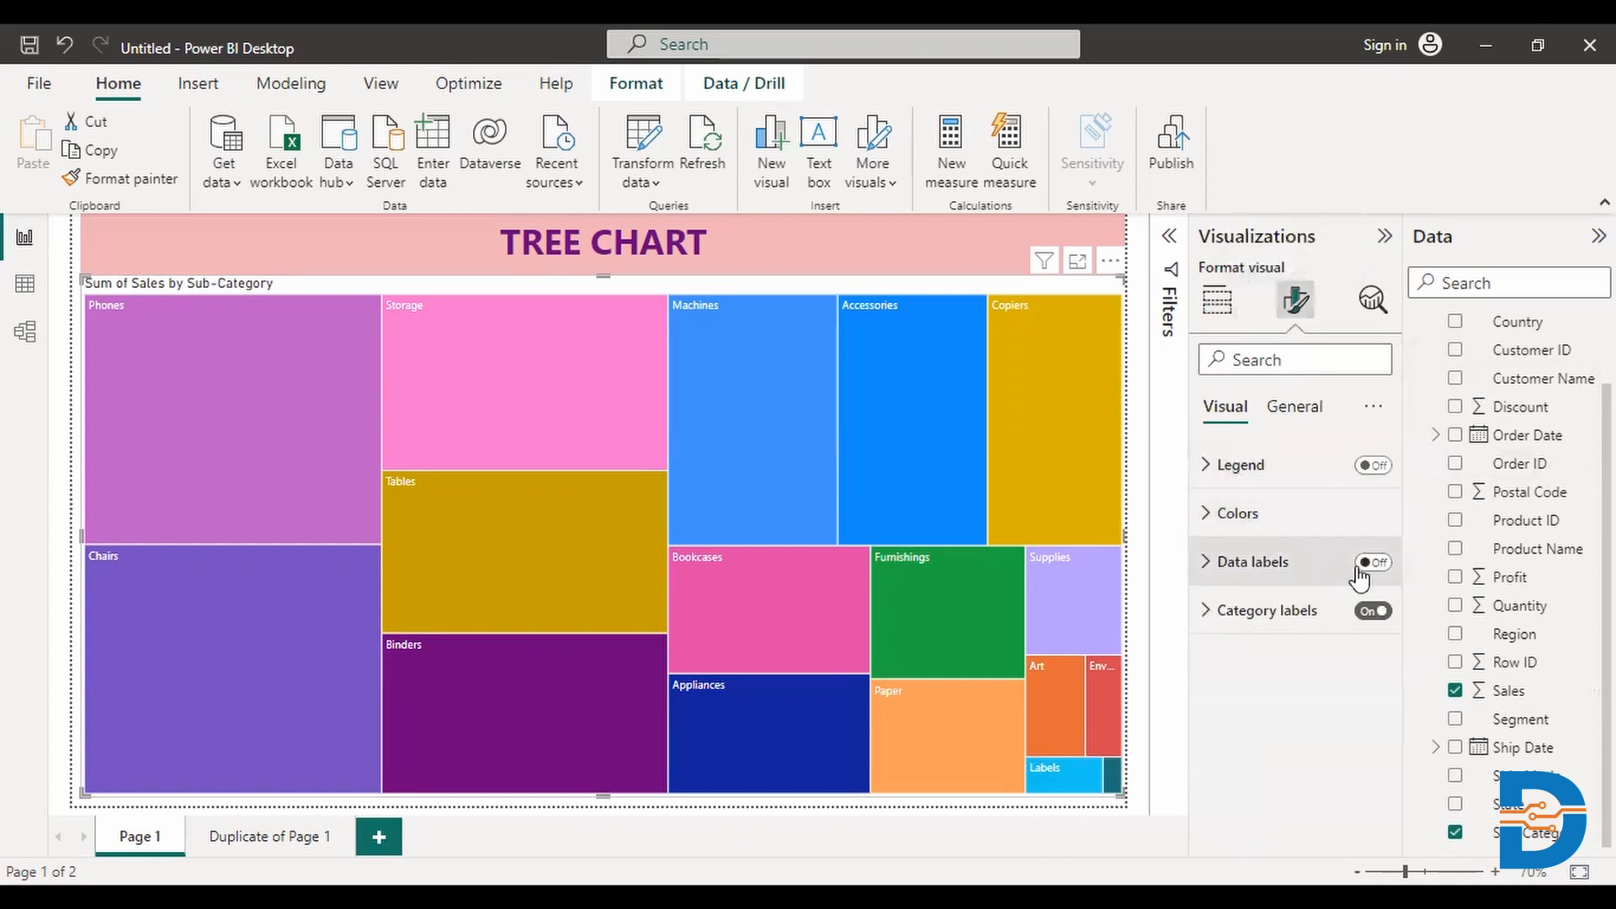
click(1371, 561)
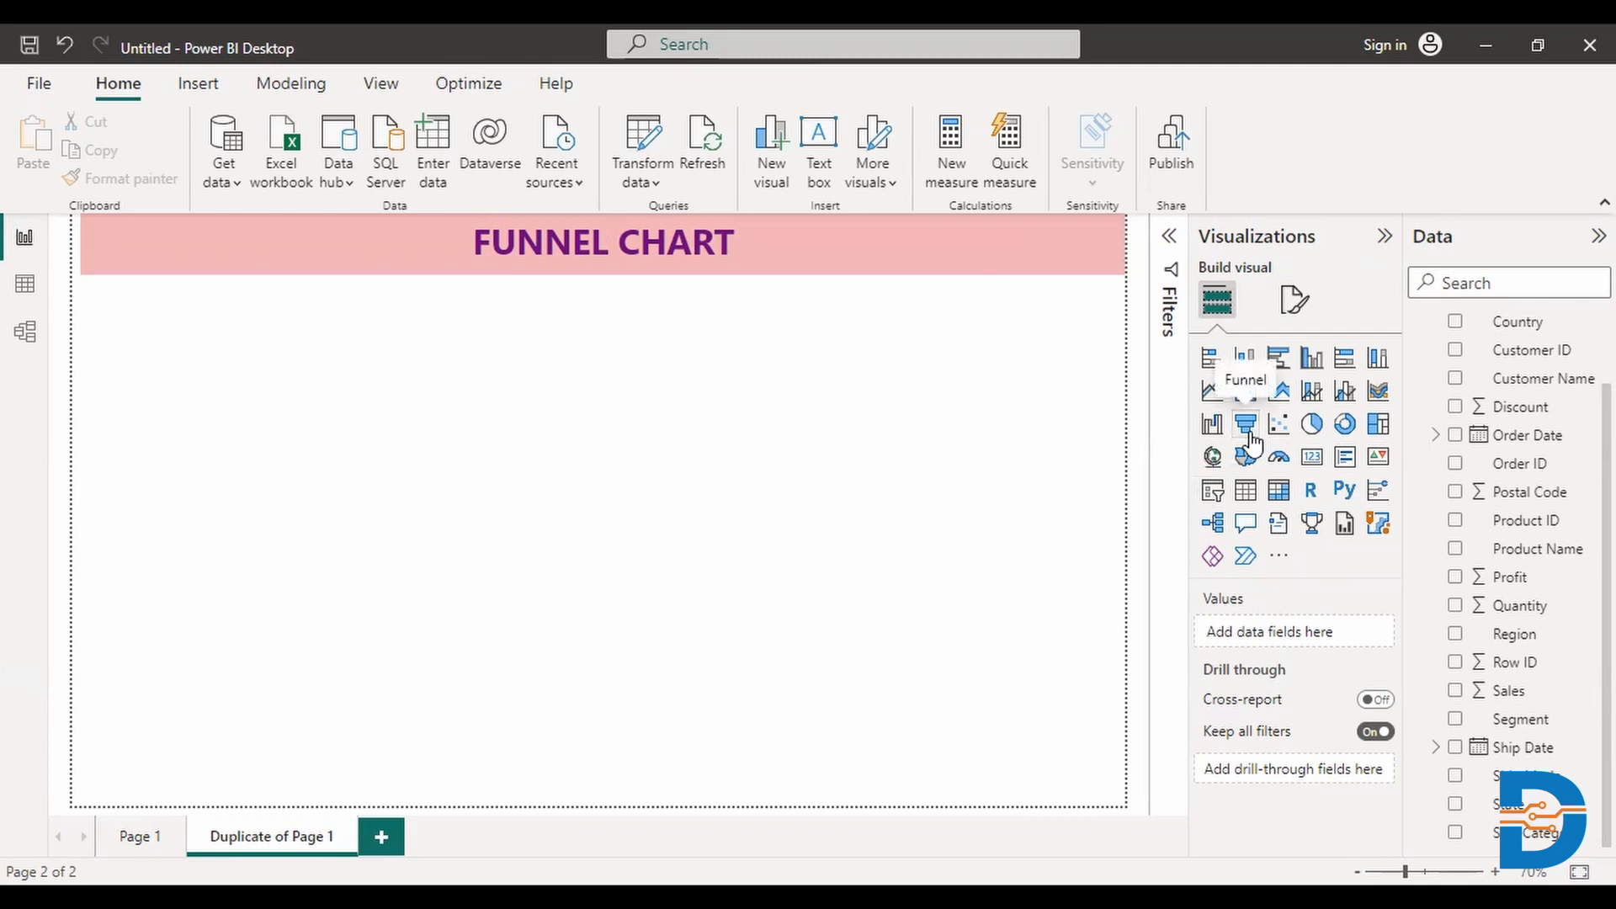
Step: Add a funnel chart with Sub-Category as categories and Sum of Sales as values
click(1244, 423)
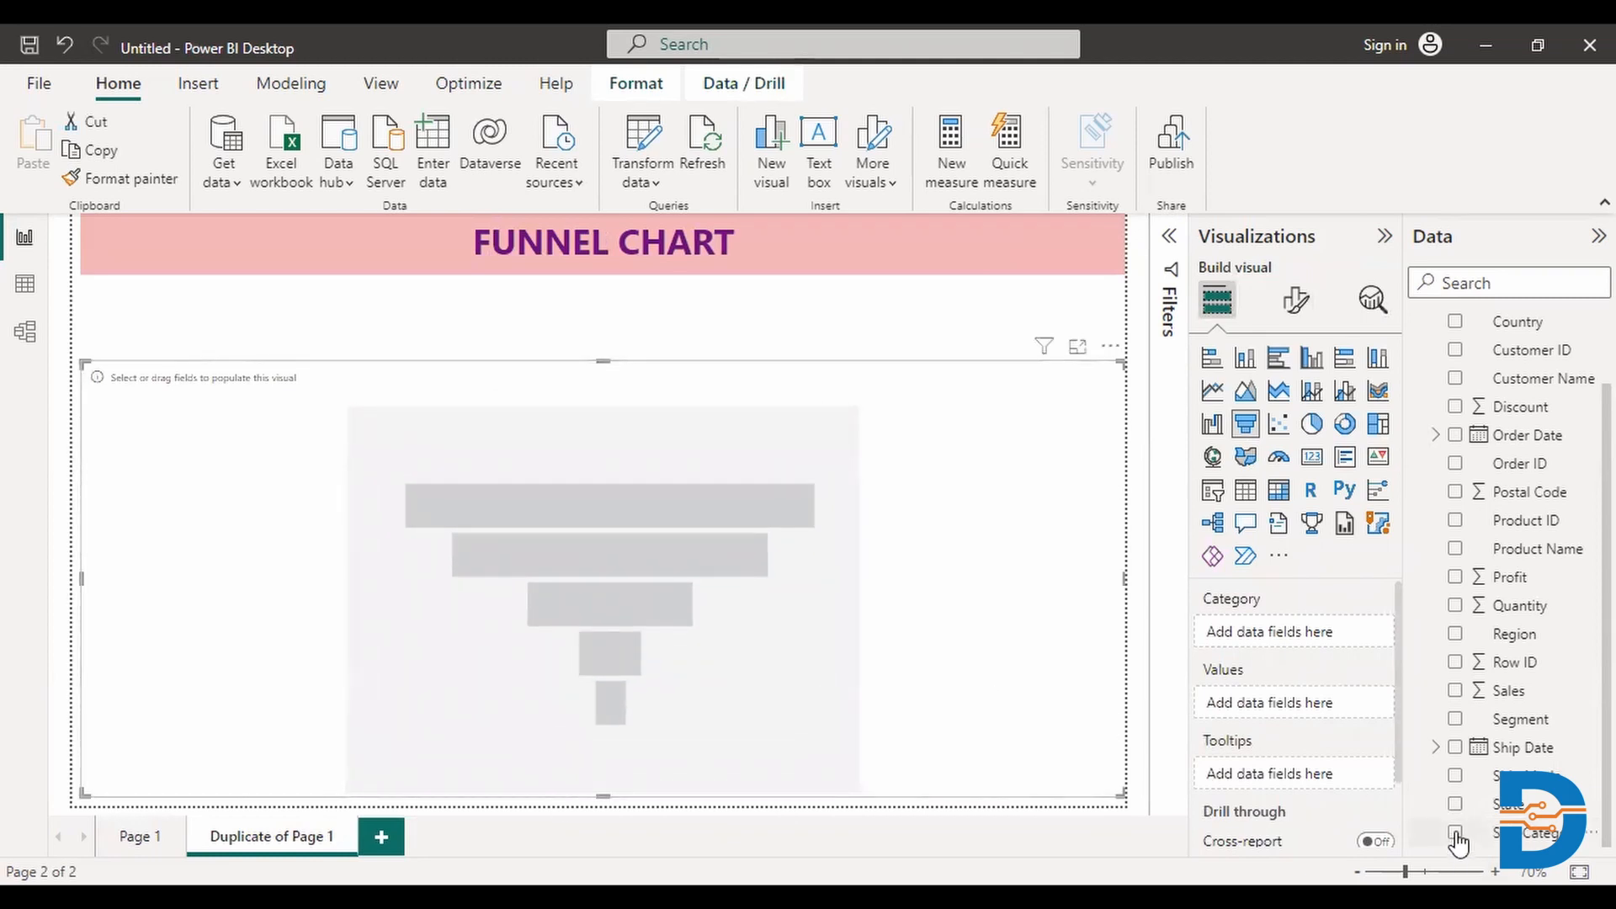
click(1454, 832)
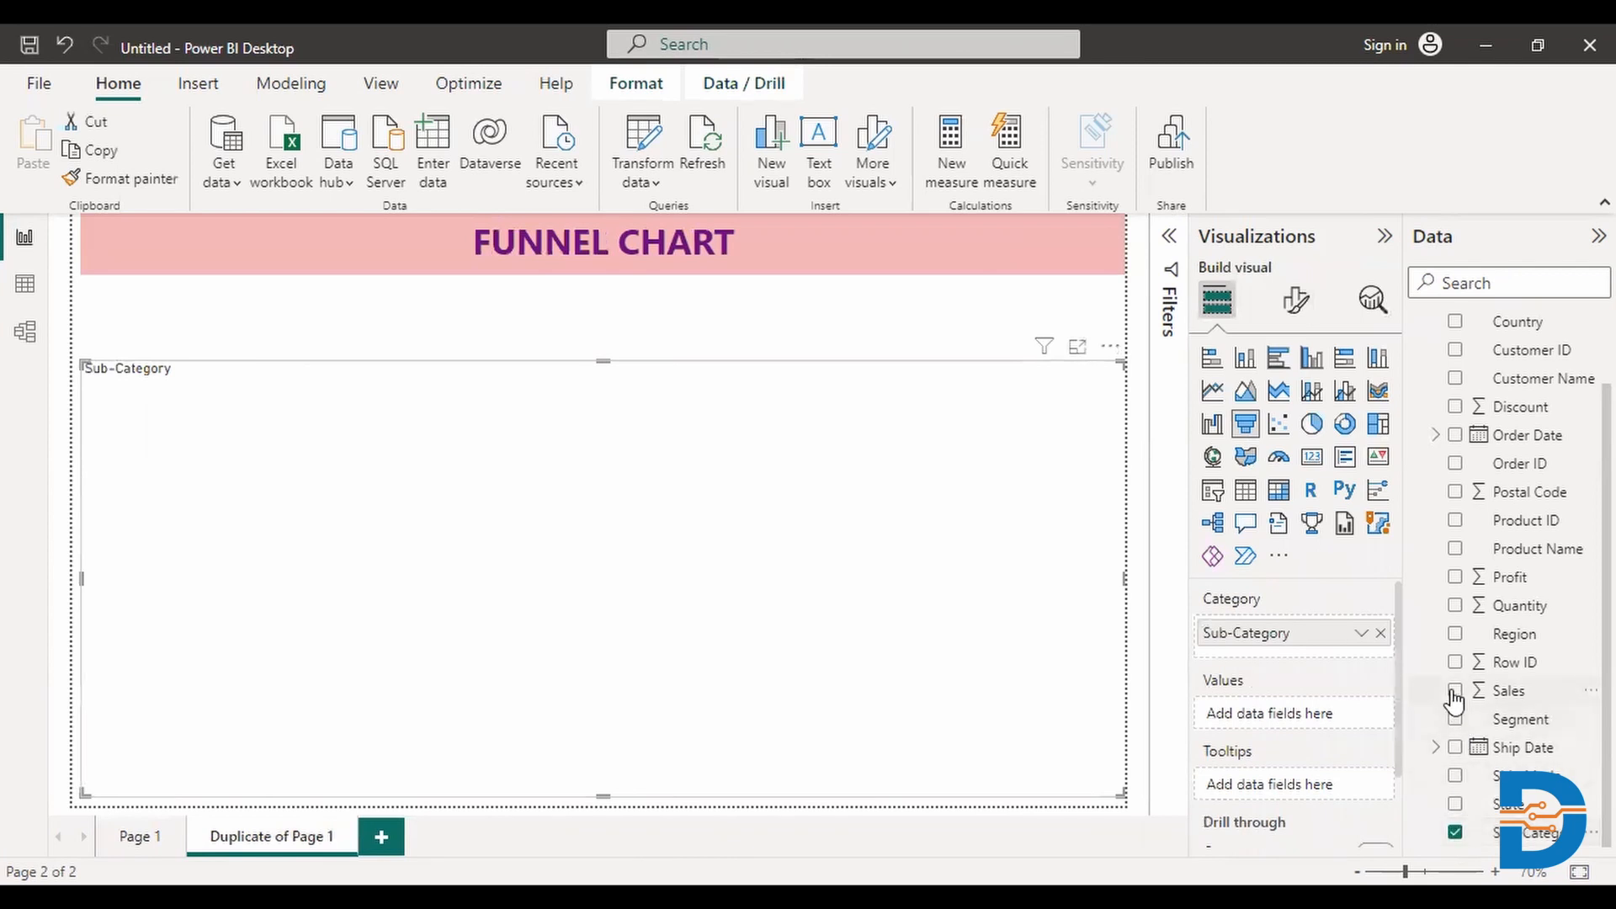
click(1454, 691)
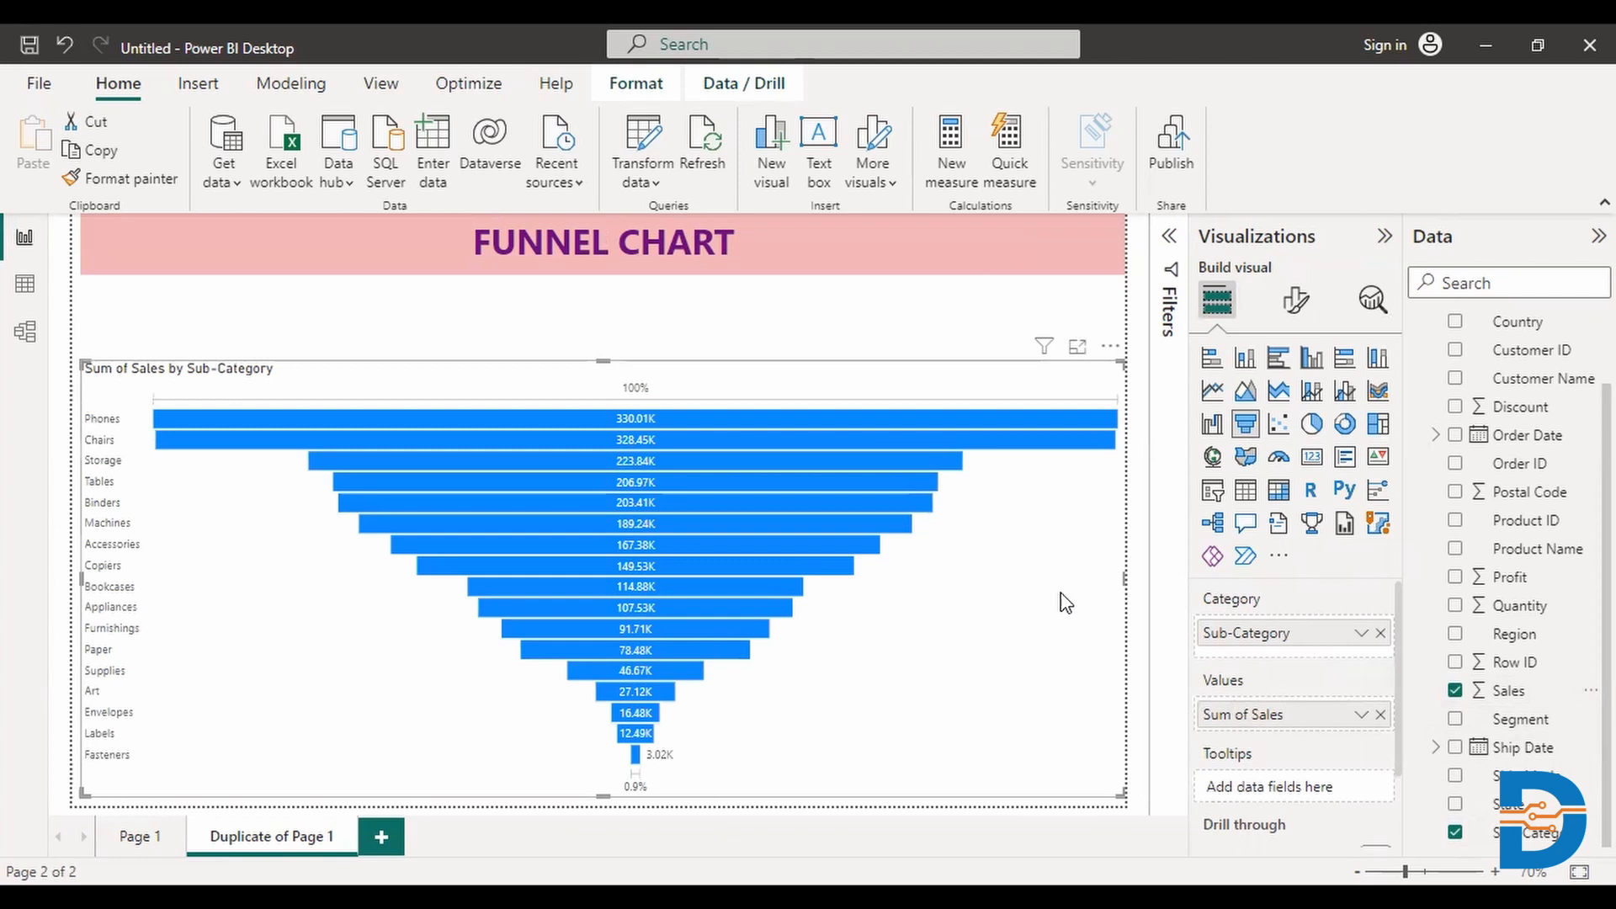
click(600, 242)
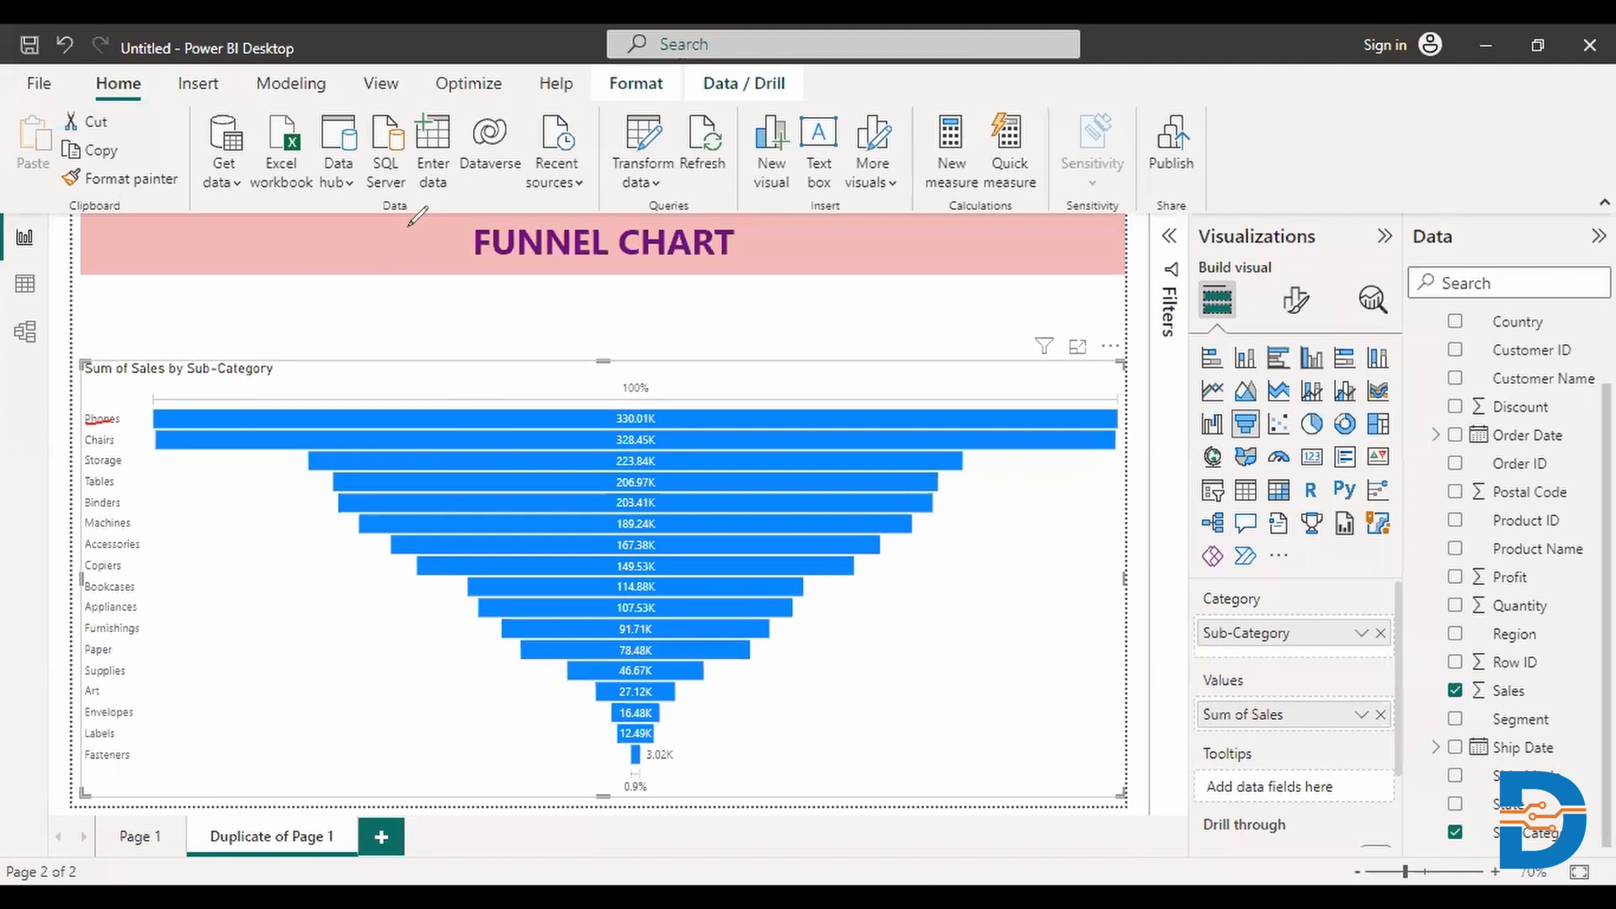
mouse_move(656, 106)
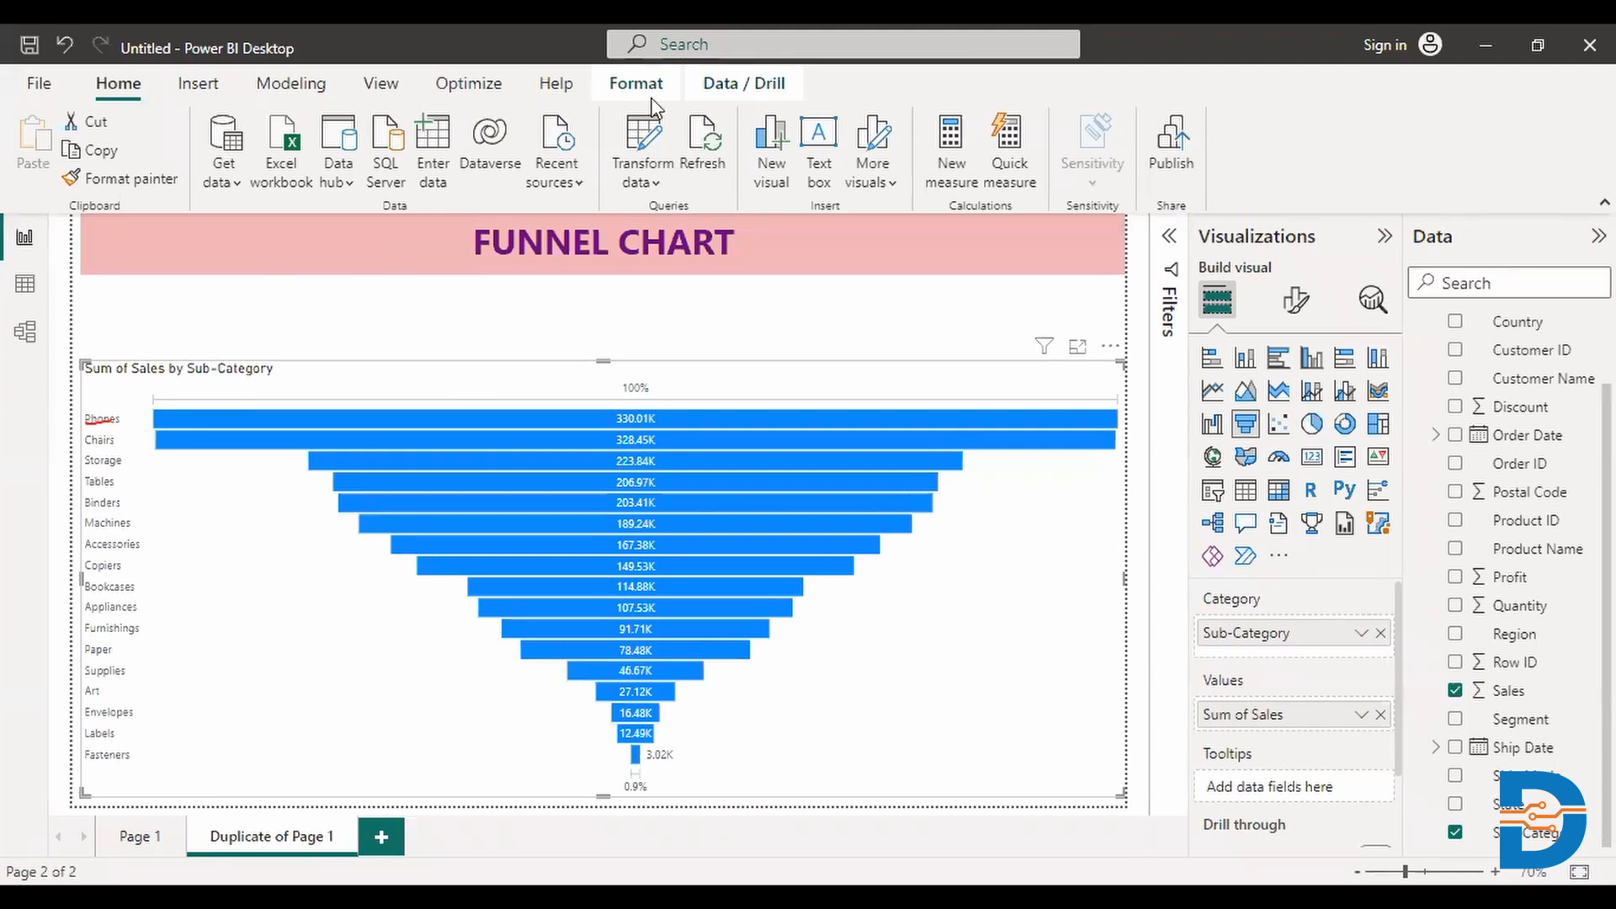
mouse_move(1152, 78)
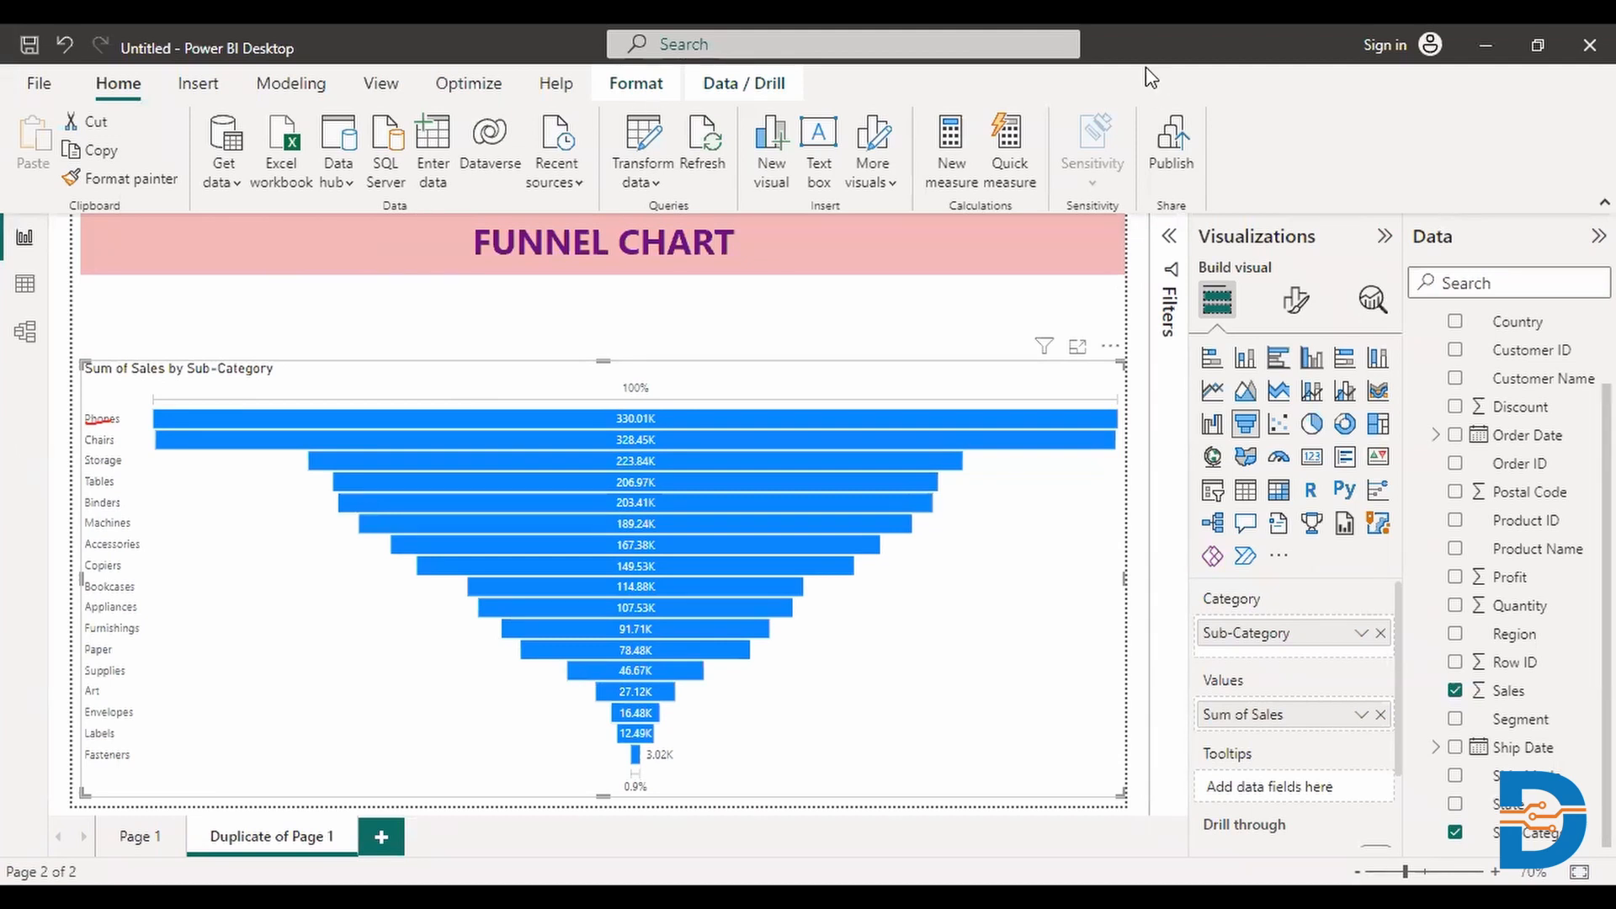